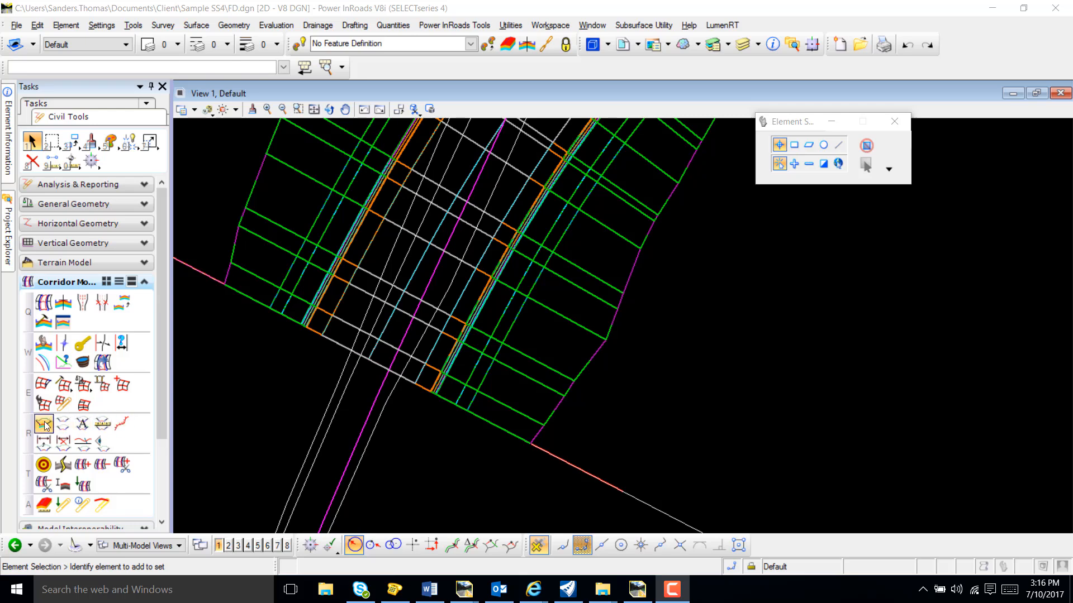
{"action": "mouse_move", "coordinate": [44, 424]}
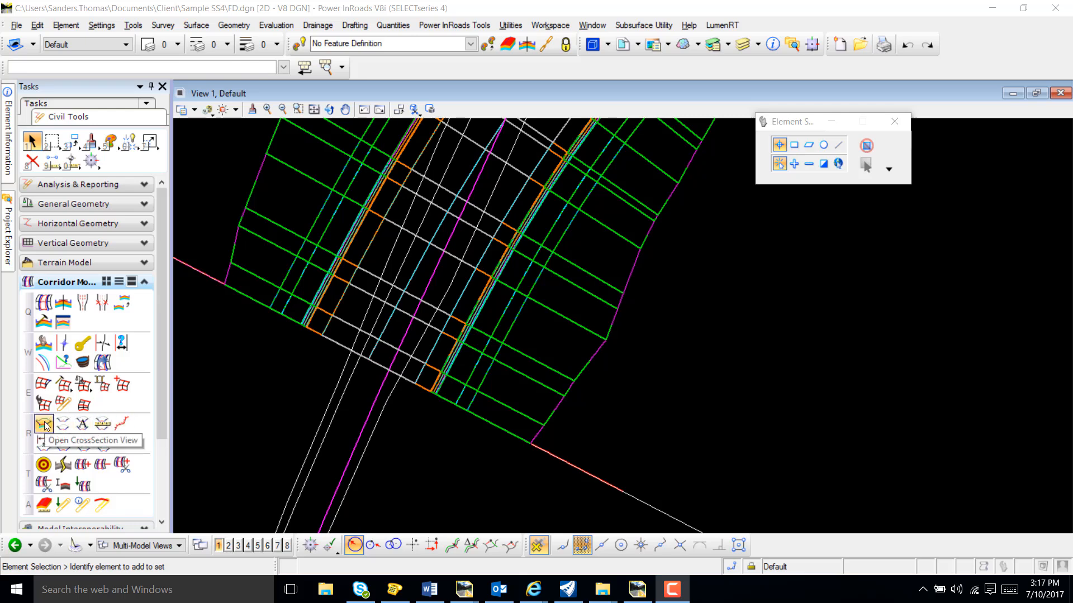
Step: Open a cross-section view of the ML corridor and step back to station 139+11.625
{"action": "left_click", "coordinate": [42, 424]}
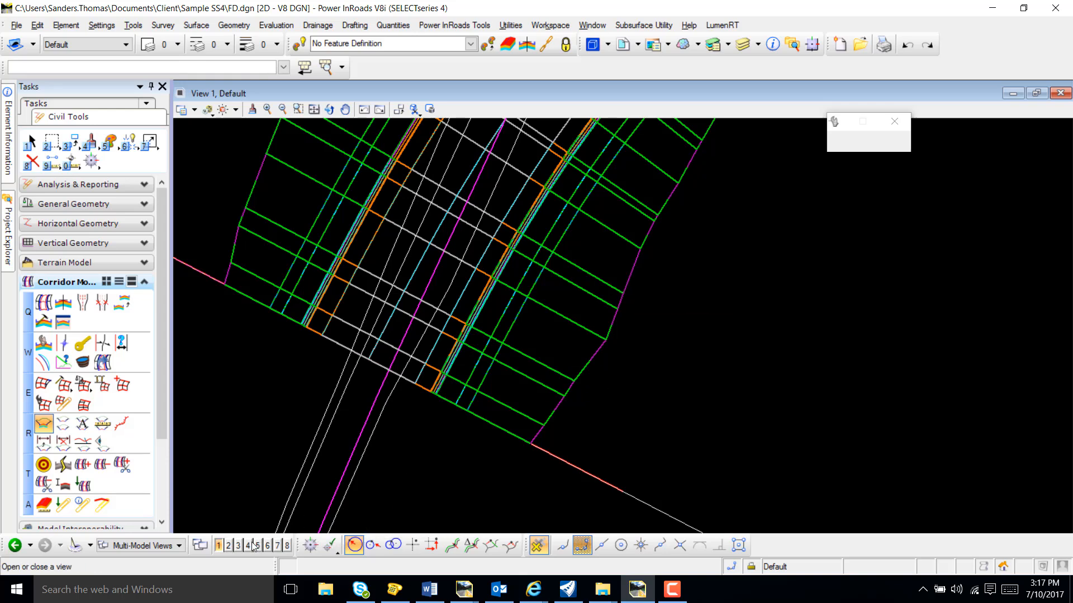
{"action": "left_click", "coordinate": [228, 546]}
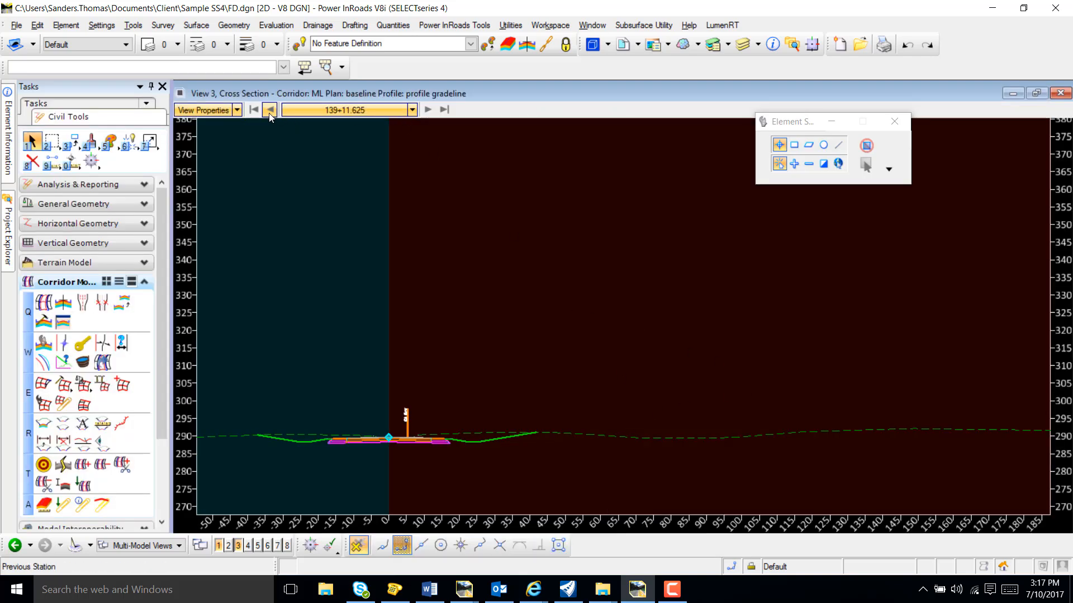
{"action": "left_click", "coordinate": [270, 110]}
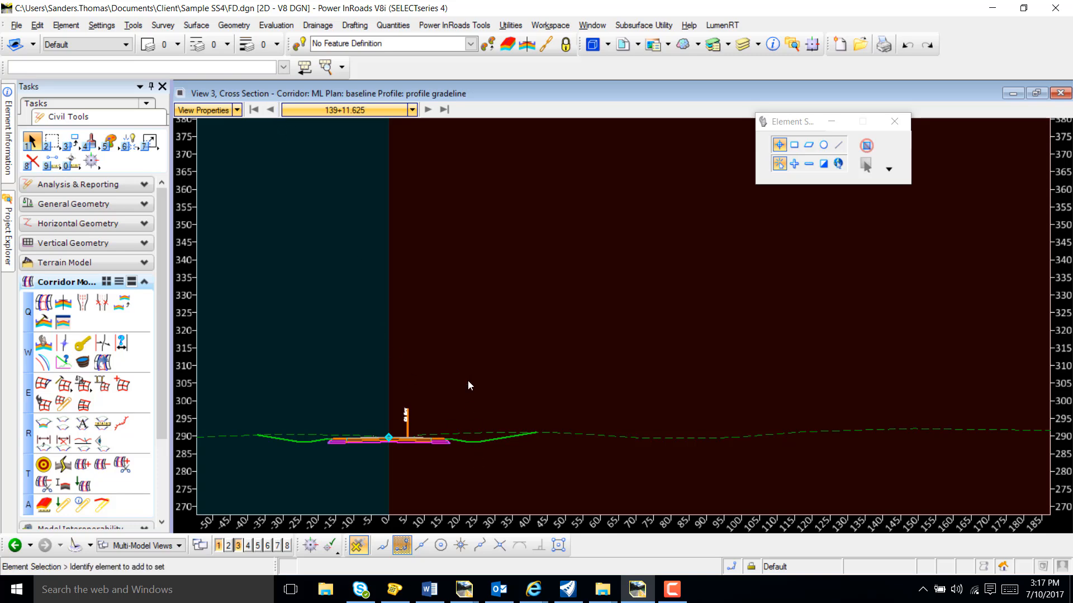
Step: Edit this station's template and start a constrained RR component with Channel_RipRap on the right ditch
{"action": "right_click", "coordinate": [470, 385]}
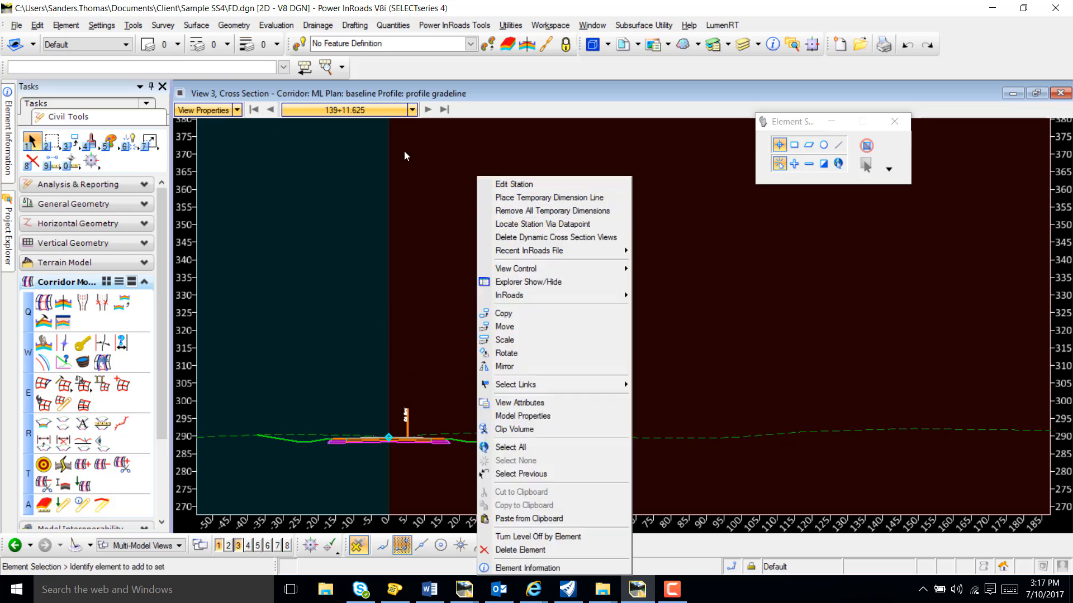
{"action": "left_click", "coordinate": [513, 184]}
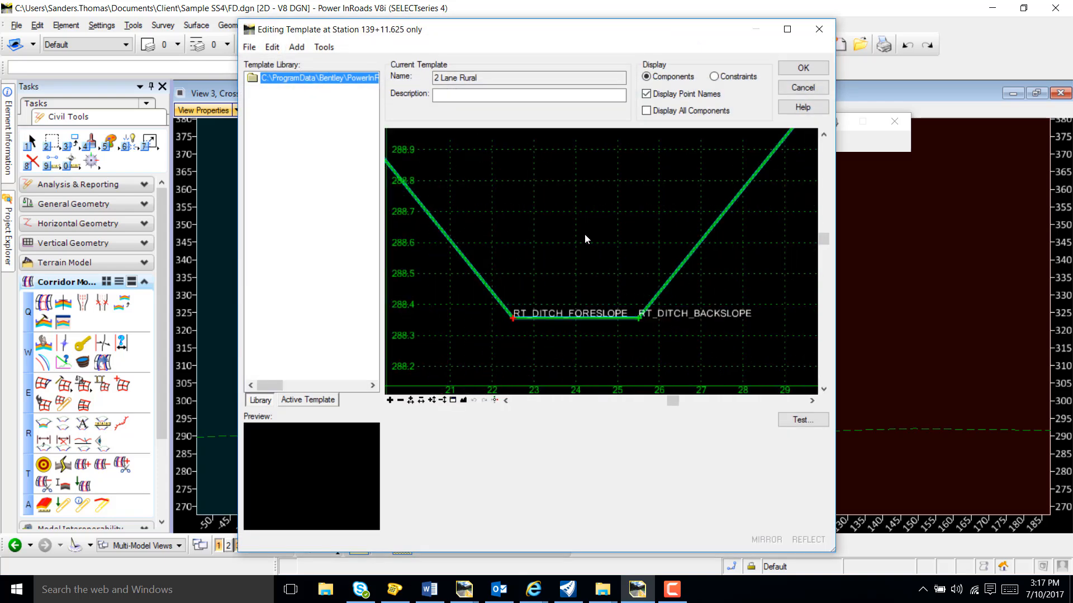
{"action": "right_click", "coordinate": [585, 238]}
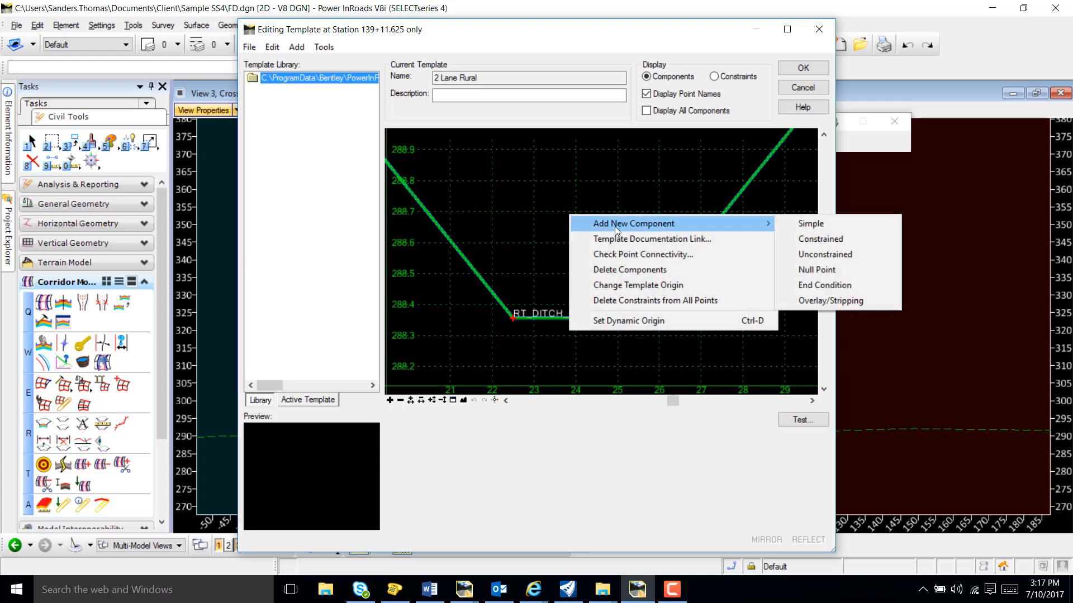
{"action": "mouse_move", "coordinate": [820, 239]}
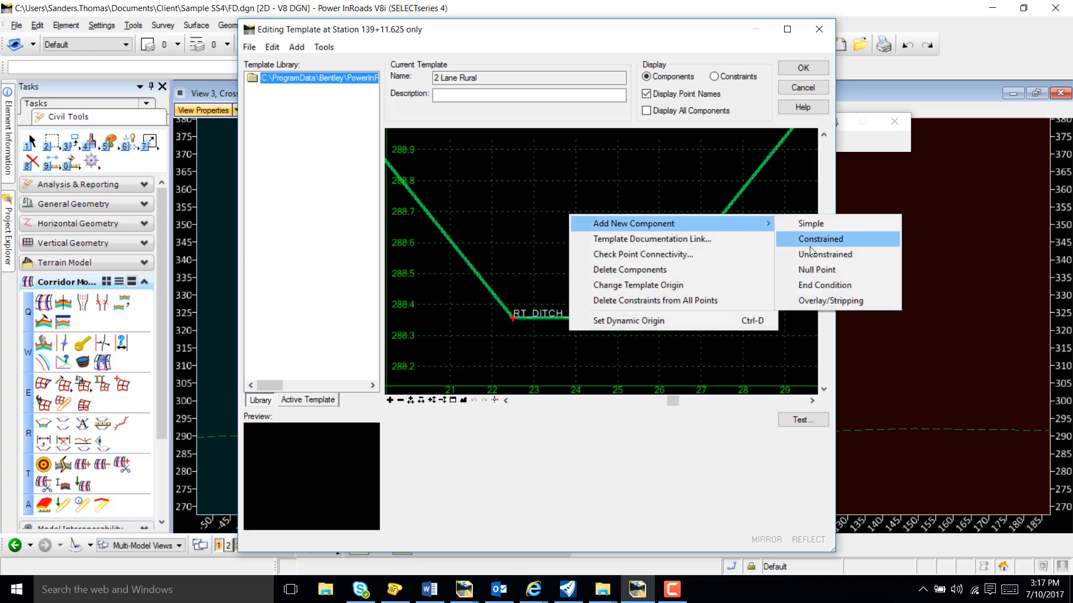
{"action": "left_click", "coordinate": [819, 238]}
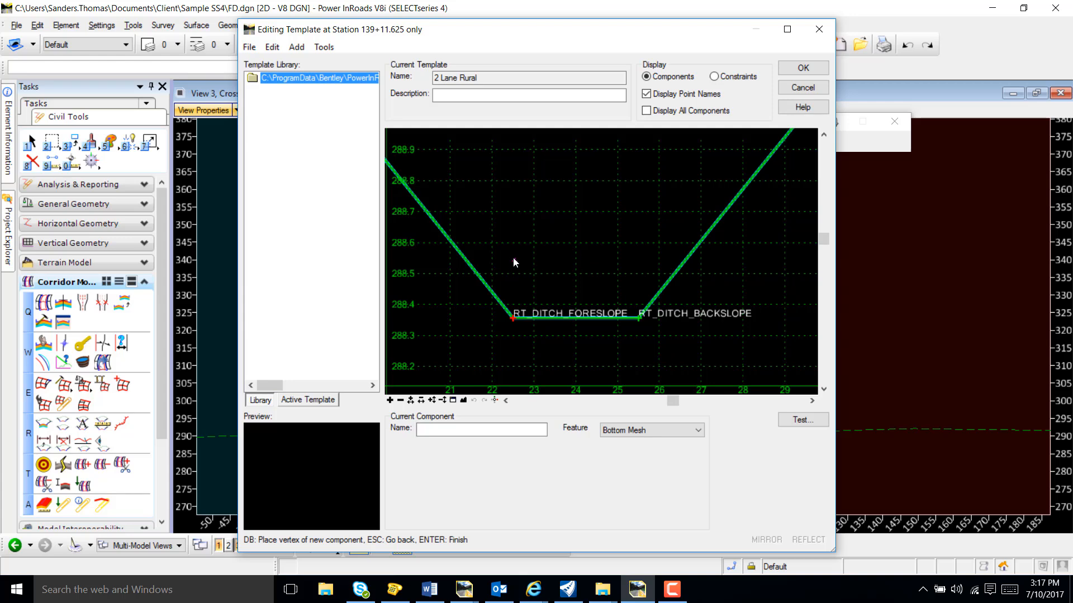
{"action": "left_click", "coordinate": [481, 429]}
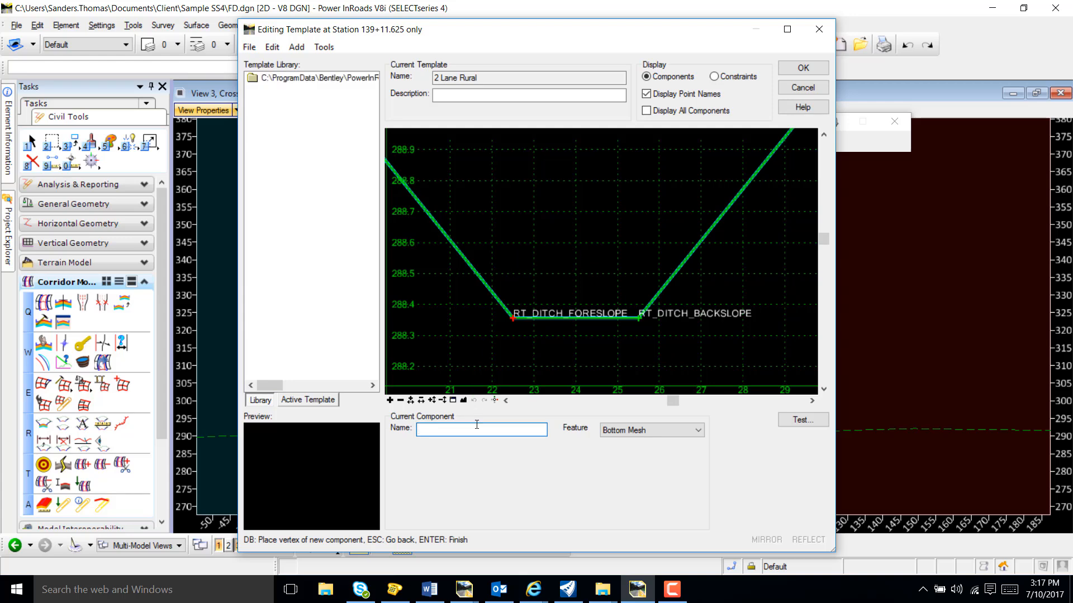
{"action": "type", "text": "RR"}
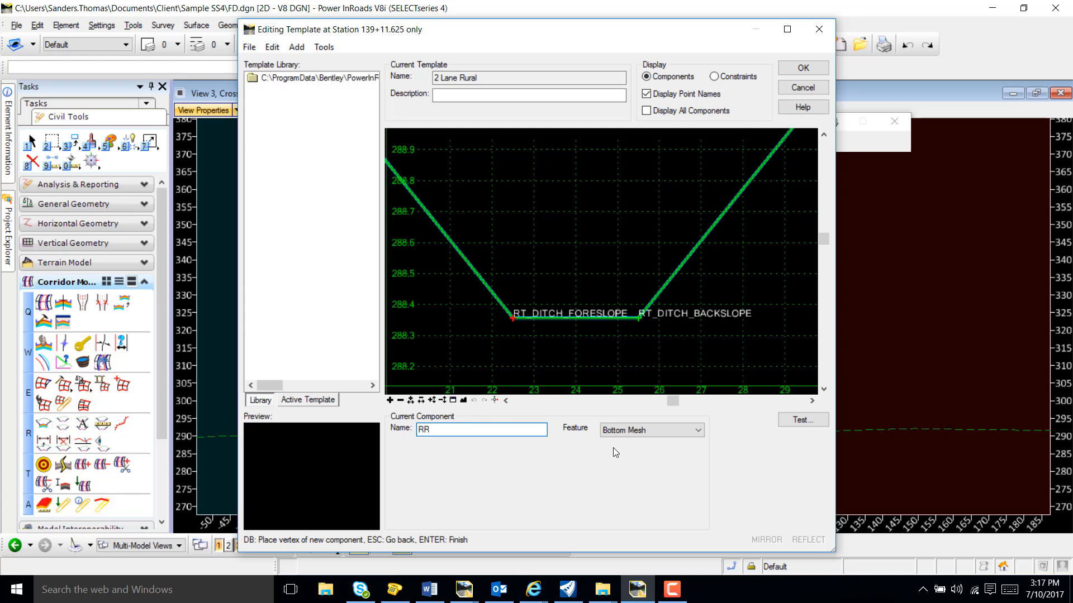
{"action": "left_click", "coordinate": [698, 430]}
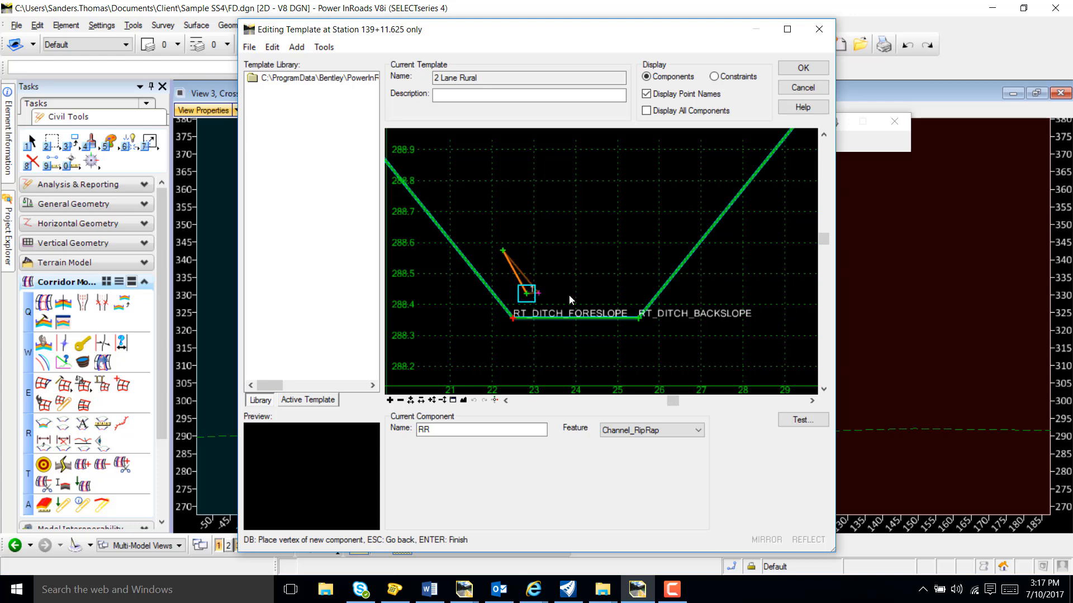
{"action": "left_click", "coordinate": [682, 237]}
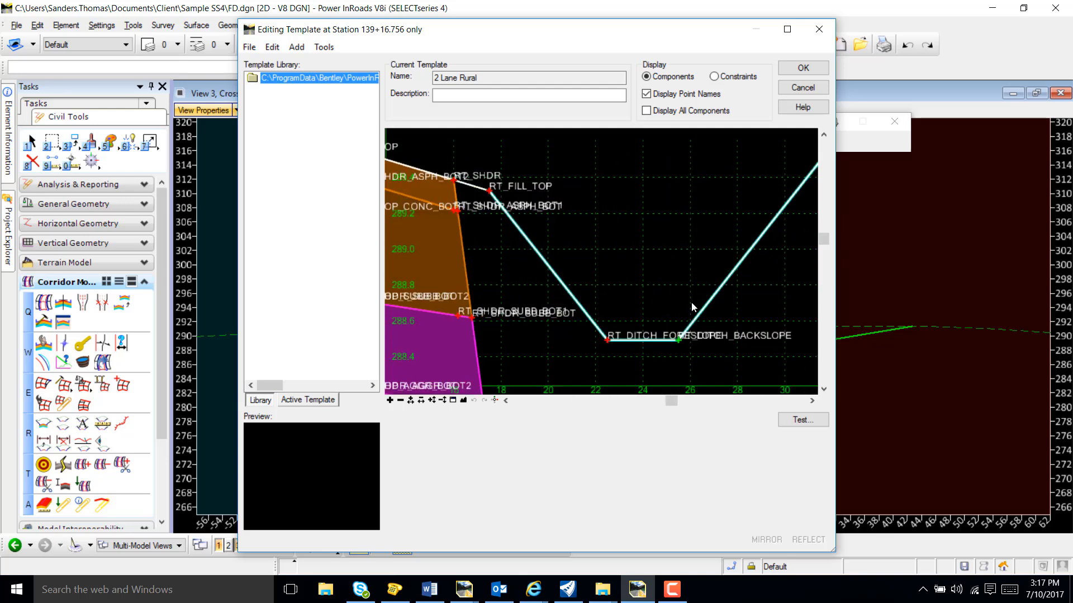
Step: Draw an unconstrained RR Channel_RipRap component in the right ditch at 139+16.756 and accept
{"action": "right_click", "coordinate": [692, 308]}
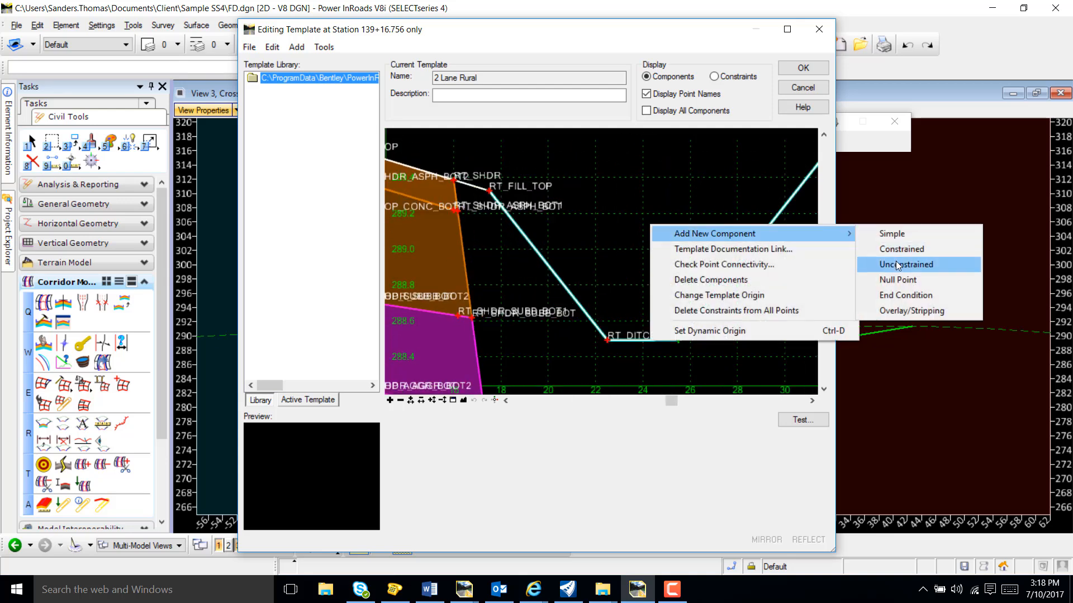
{"action": "left_click", "coordinate": [907, 265]}
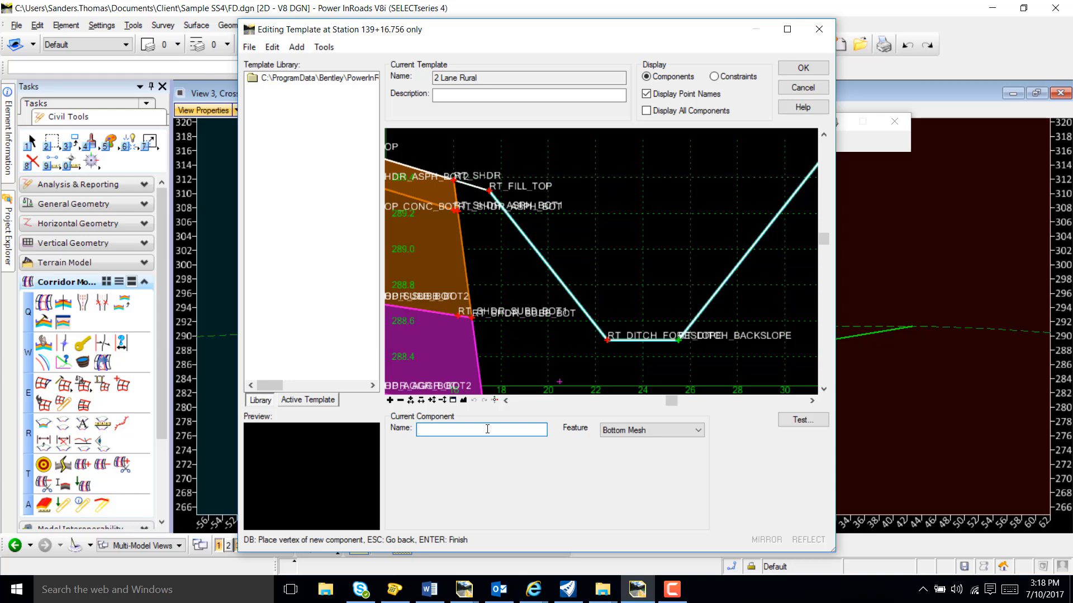
{"action": "type", "text": "RR"}
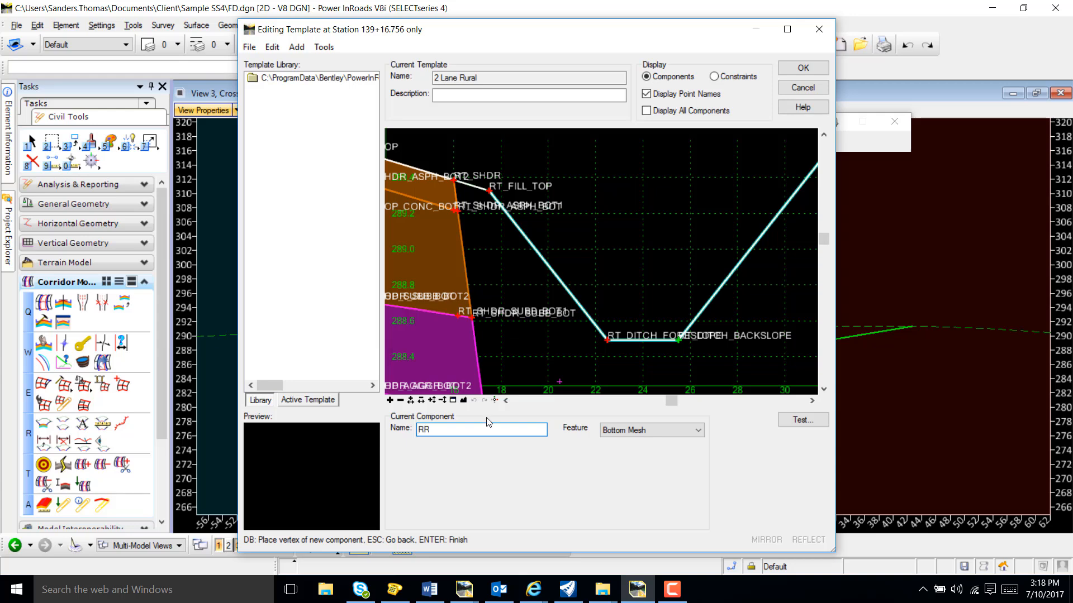
{"action": "left_click", "coordinate": [697, 431]}
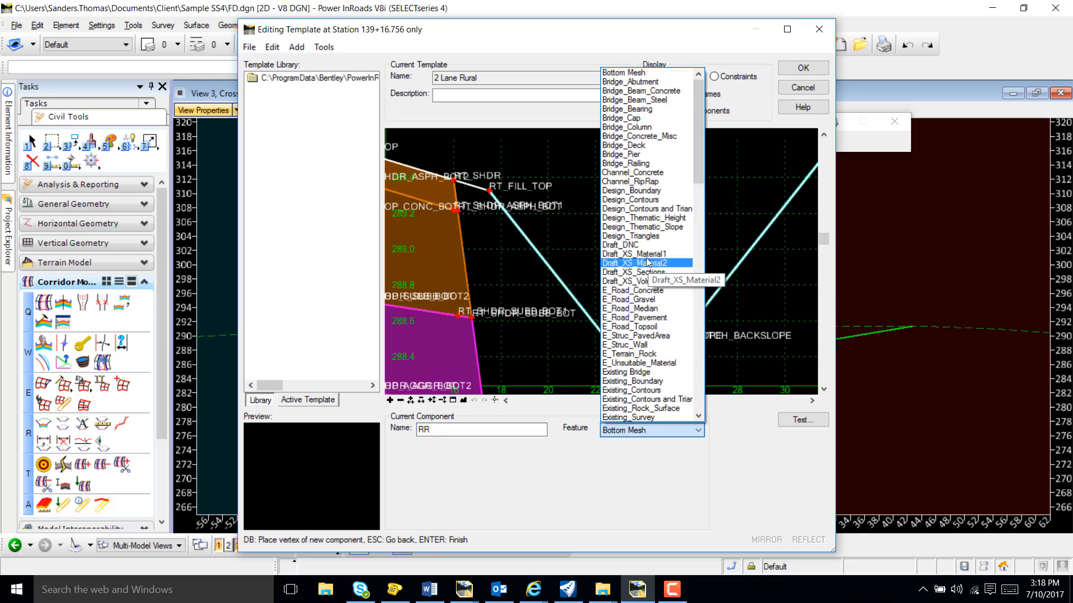
{"action": "left_click", "coordinate": [643, 263]}
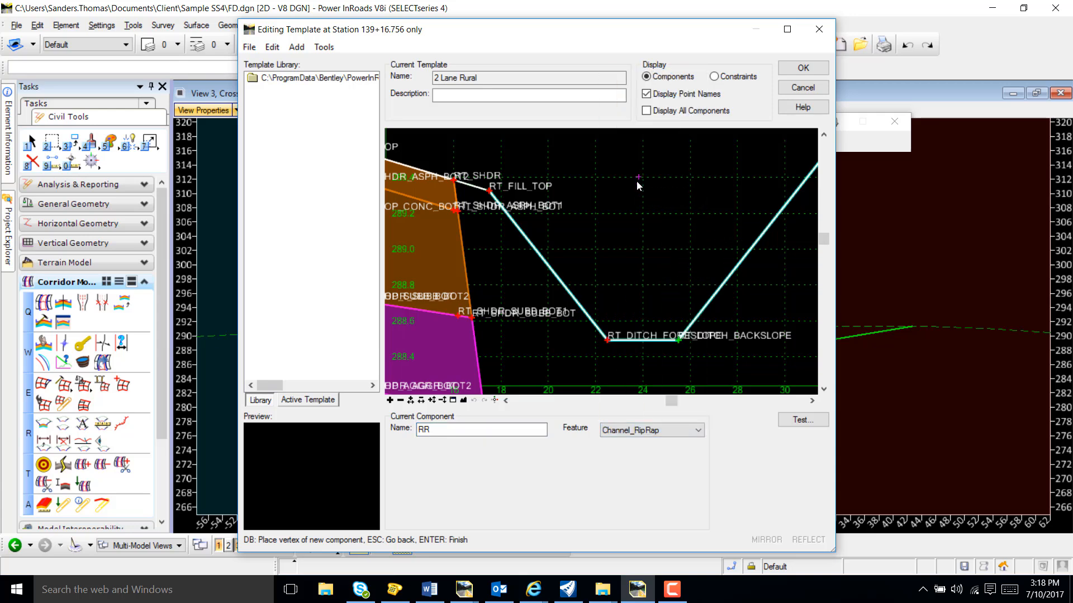
{"action": "left_click", "coordinate": [616, 314]}
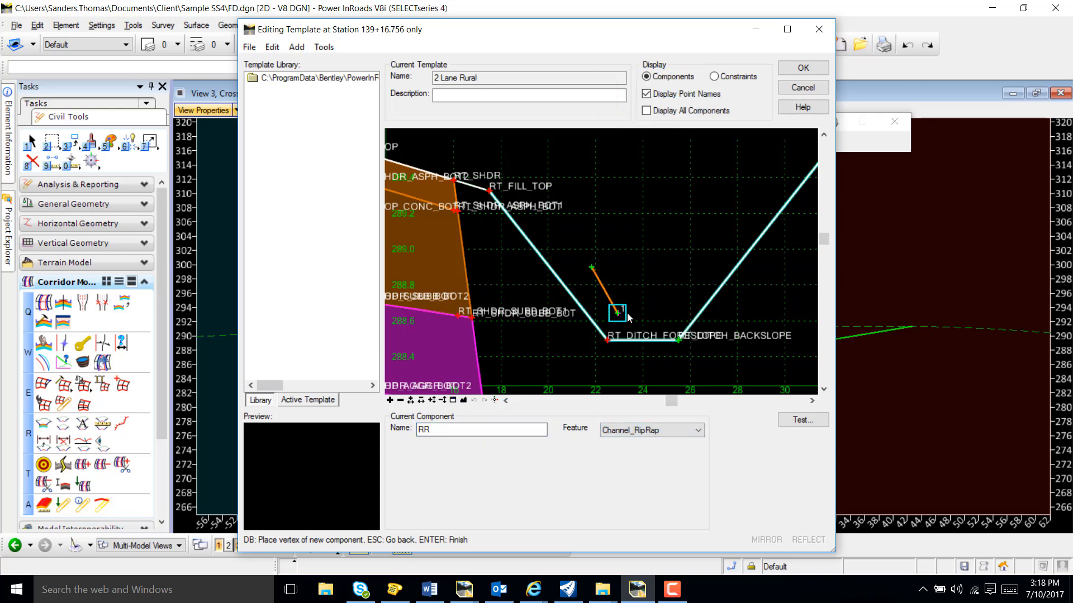
{"action": "left_click", "coordinate": [711, 260]}
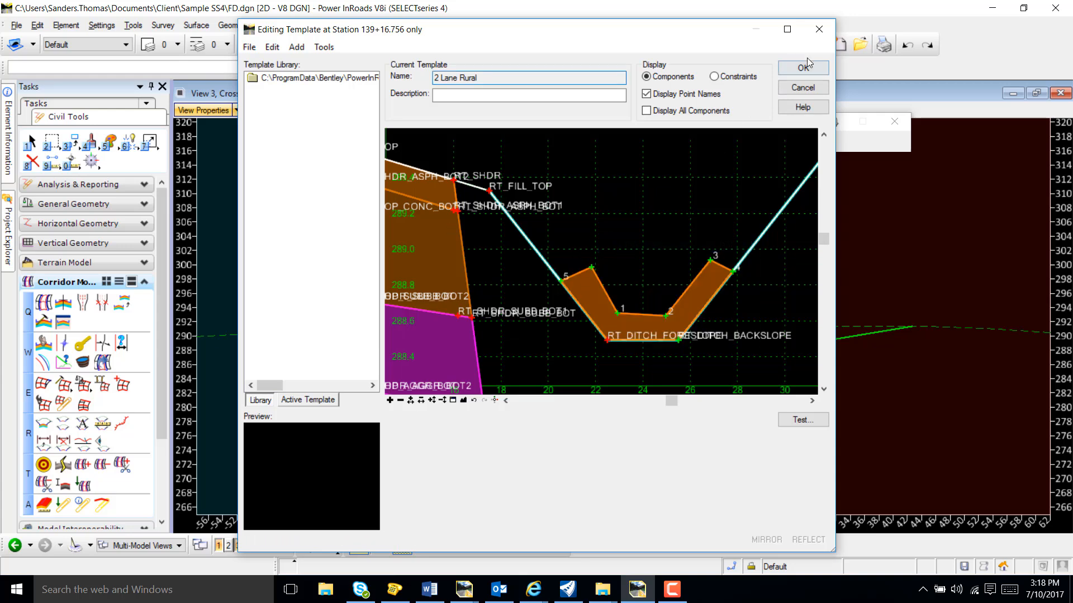
{"action": "left_click", "coordinate": [802, 68]}
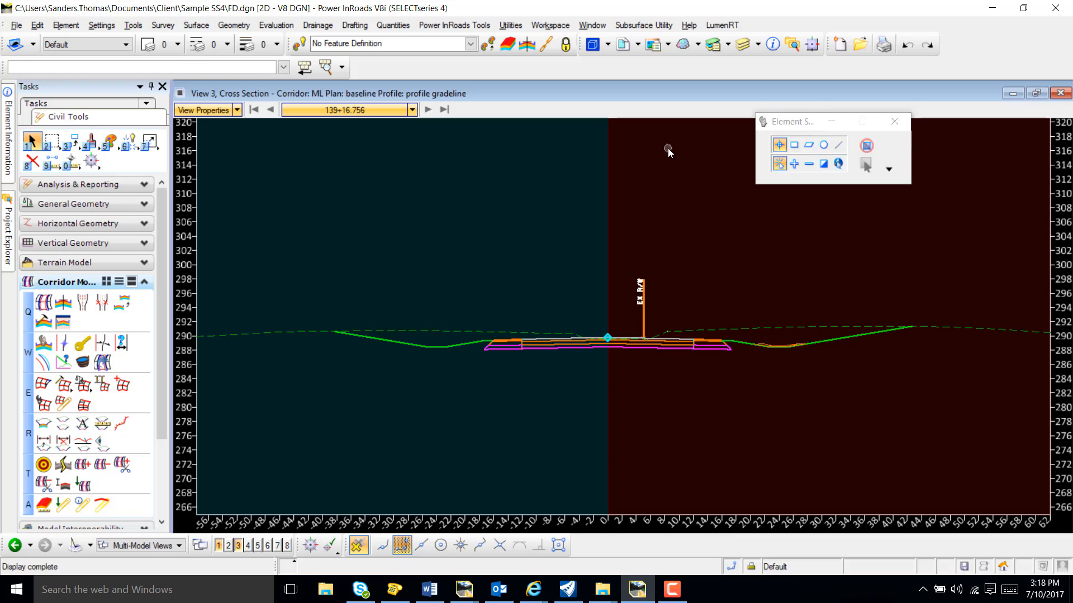
{"action": "mouse_move", "coordinate": [745, 256]}
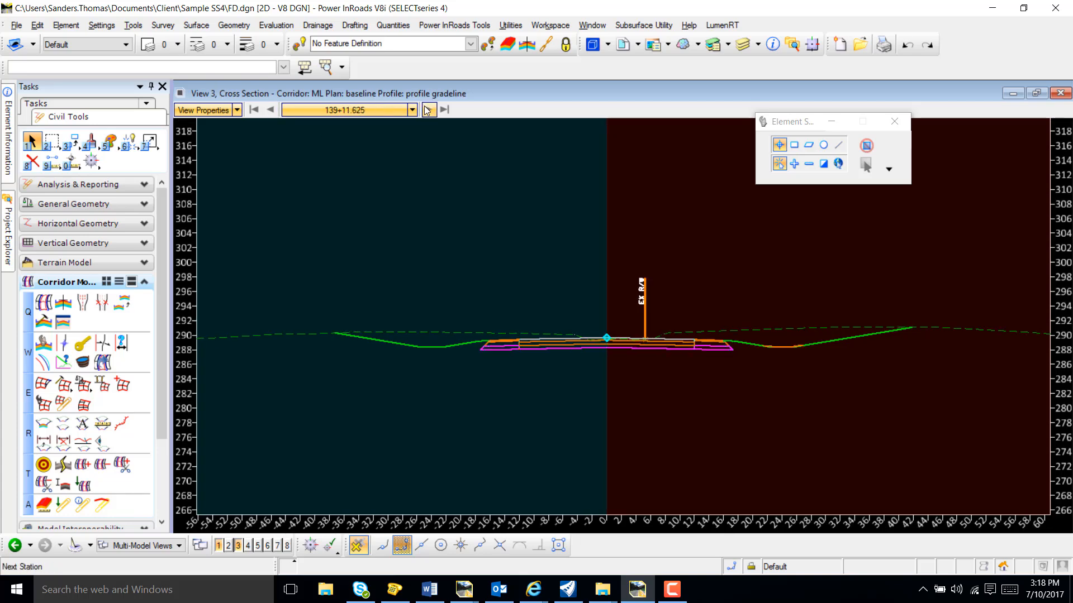
Step: Step the cross-section view forward to station 139+25.000
{"action": "left_click", "coordinate": [427, 109]}
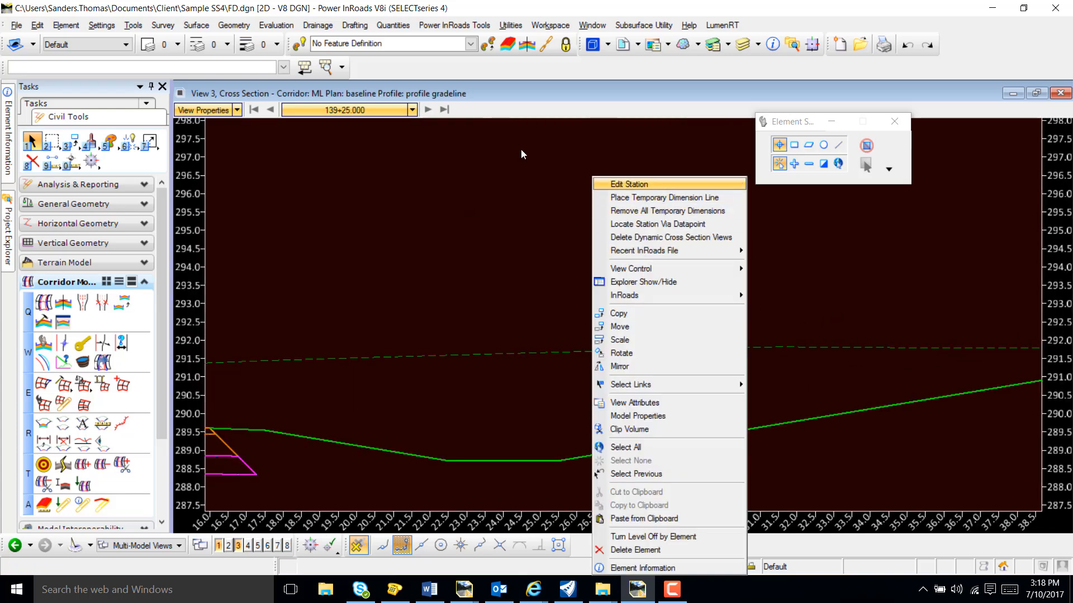
Step: Edit station 139+25.000 only and draw a simple RR rip-rap component in its ditch
{"action": "left_click", "coordinate": [628, 184]}
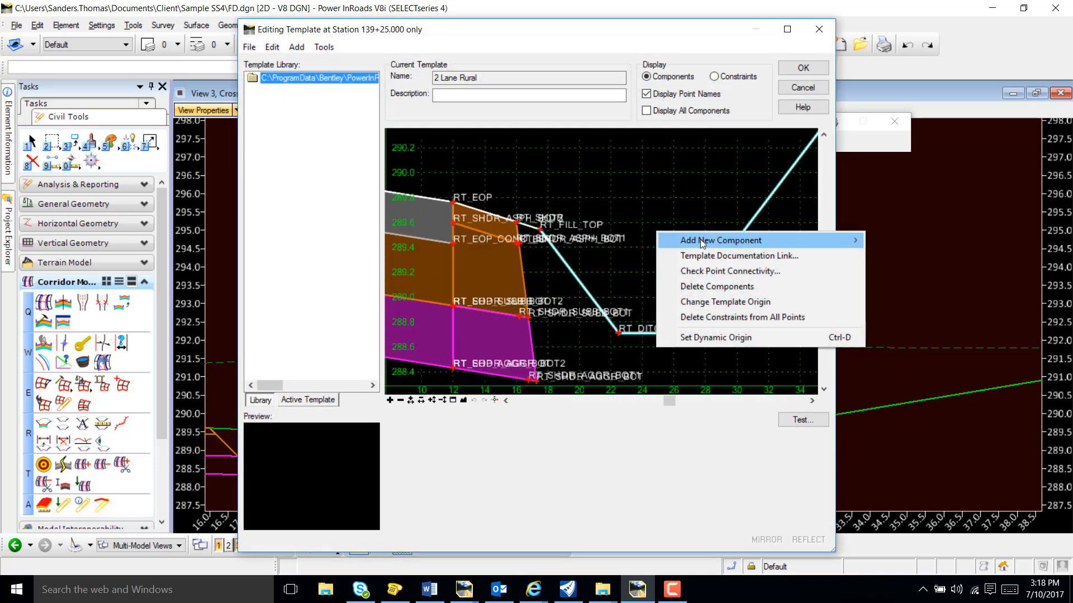
{"action": "left_click", "coordinate": [719, 240]}
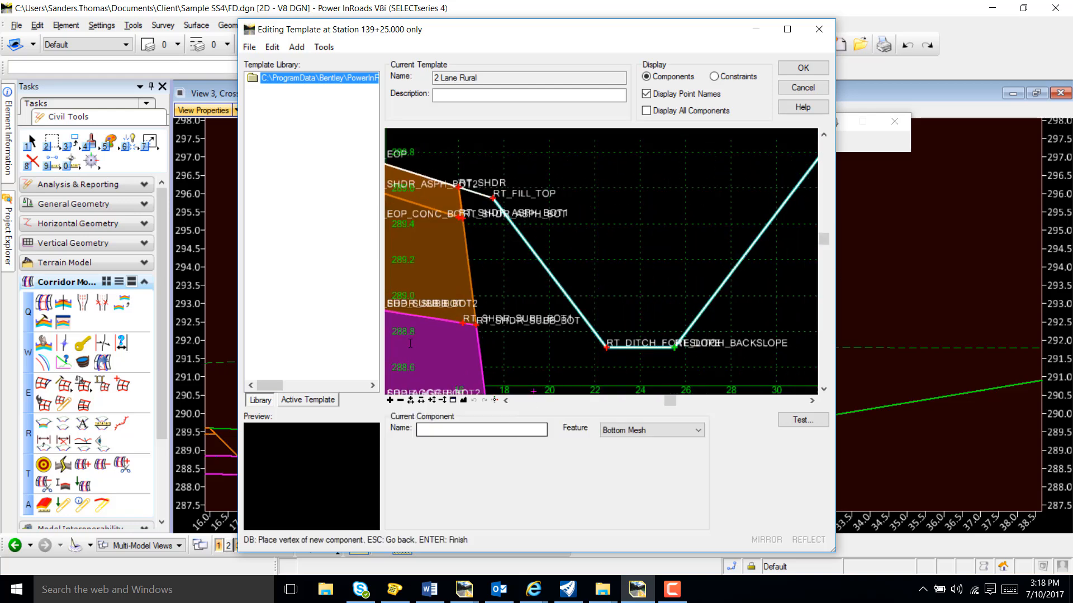
{"action": "left_click", "coordinate": [481, 429]}
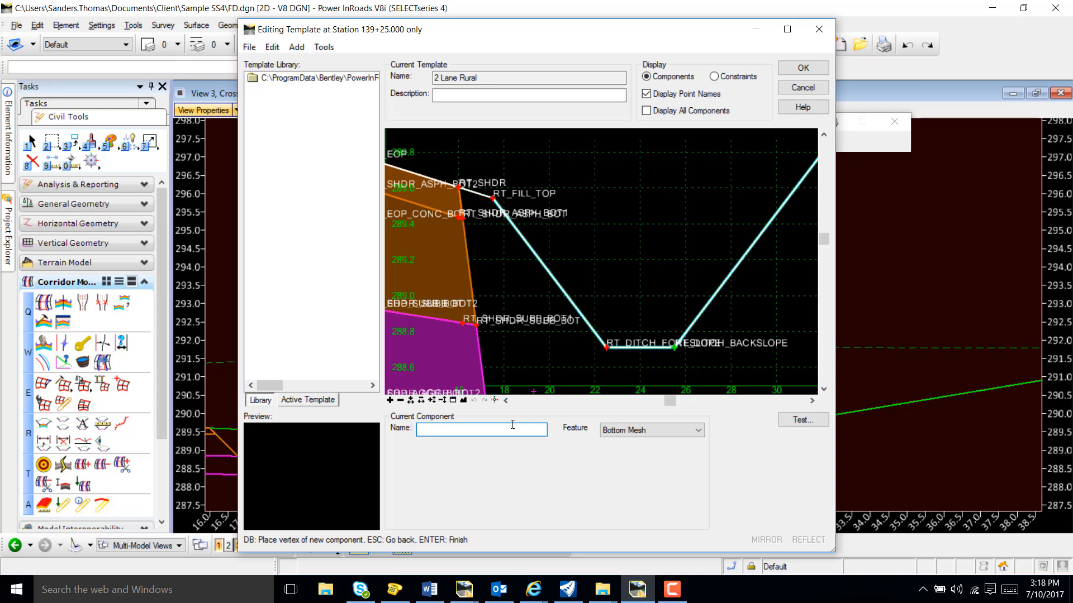
{"action": "type", "text": "RR"}
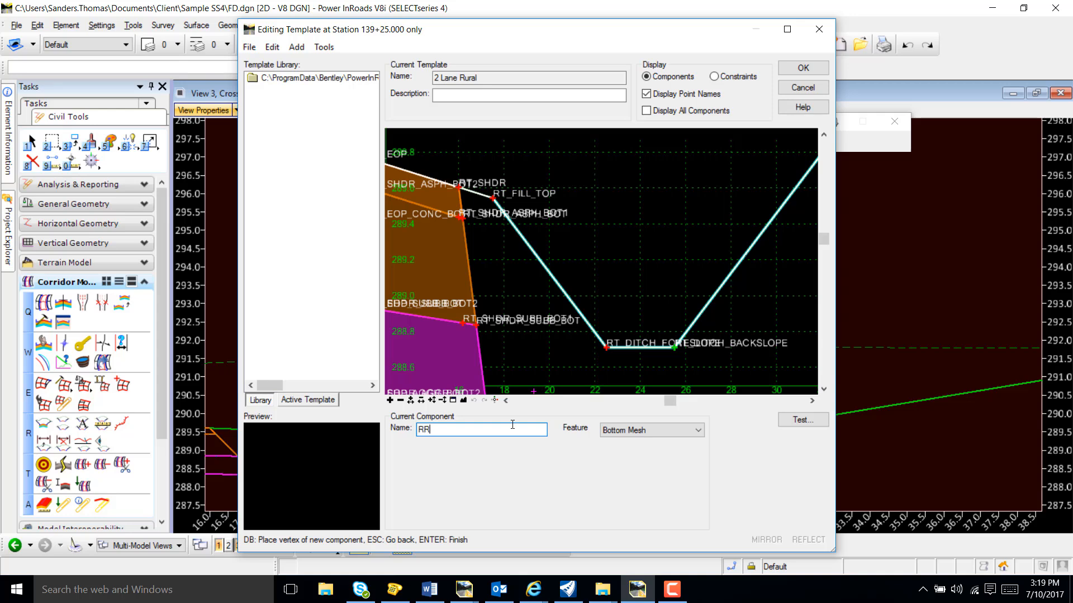
{"action": "mouse_move", "coordinate": [634, 492]}
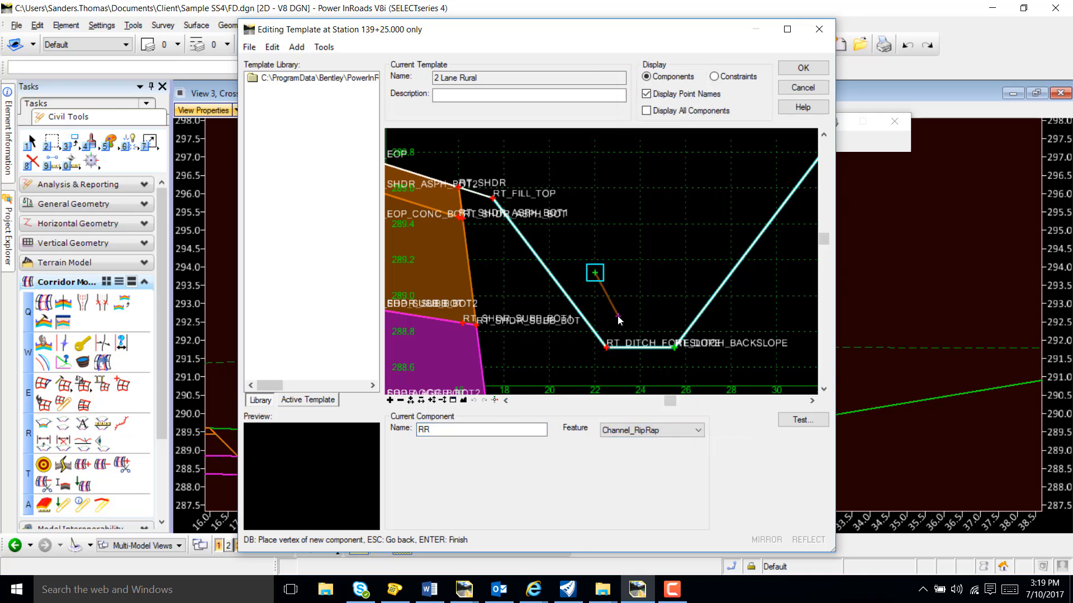
{"action": "left_click", "coordinate": [705, 262]}
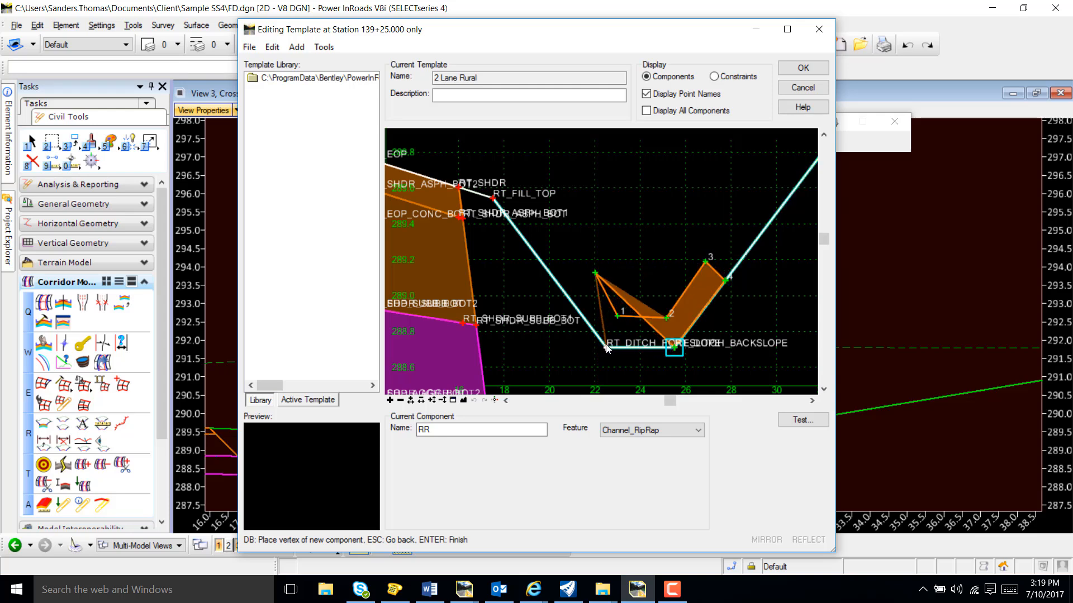
{"action": "right_click", "coordinate": [616, 335]}
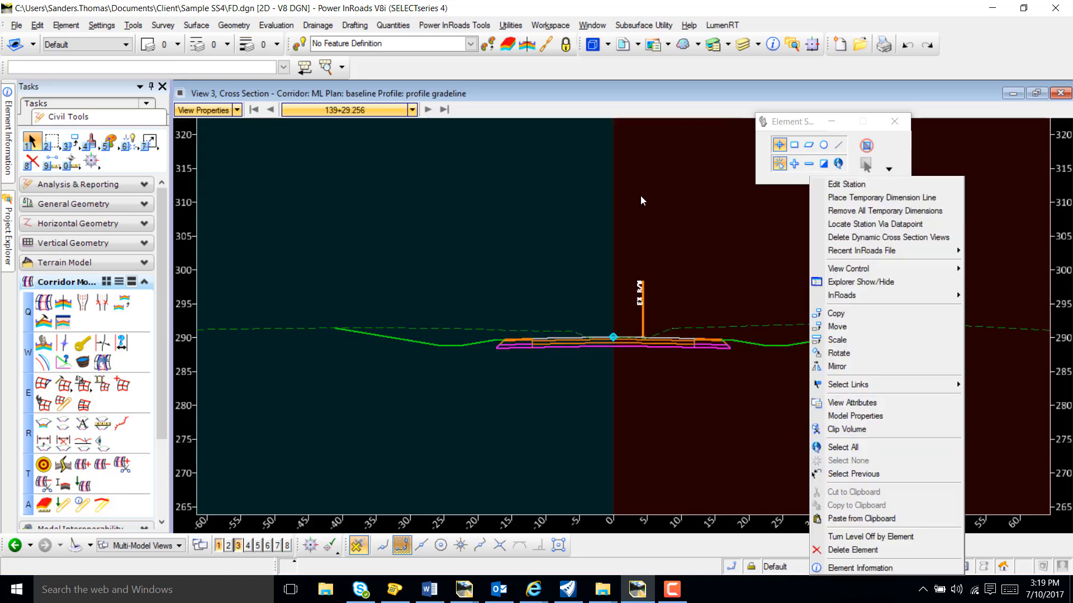
Step: Edit station 139+29.256 only, draw a simple RR rip-rap shape in the ditch, and apply
{"action": "left_click", "coordinate": [845, 183]}
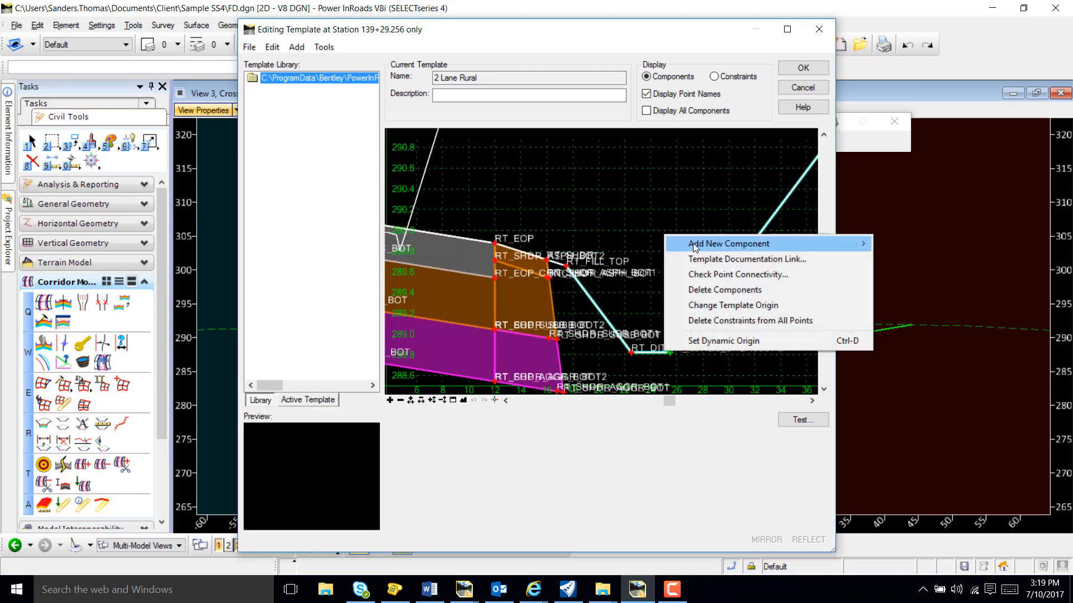
{"action": "left_click", "coordinate": [729, 244]}
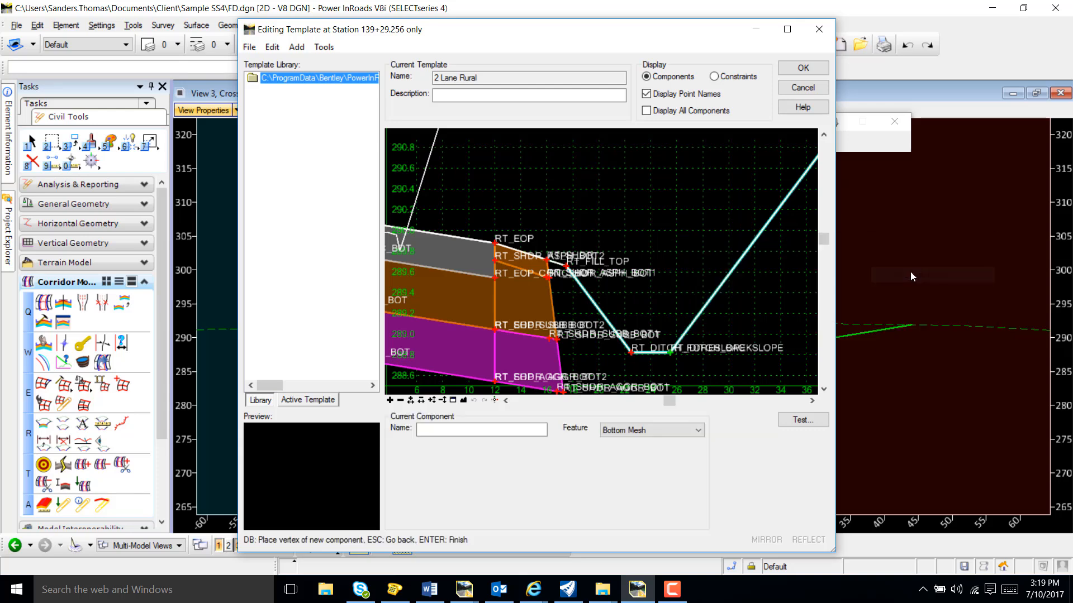
{"action": "left_click", "coordinate": [481, 429]}
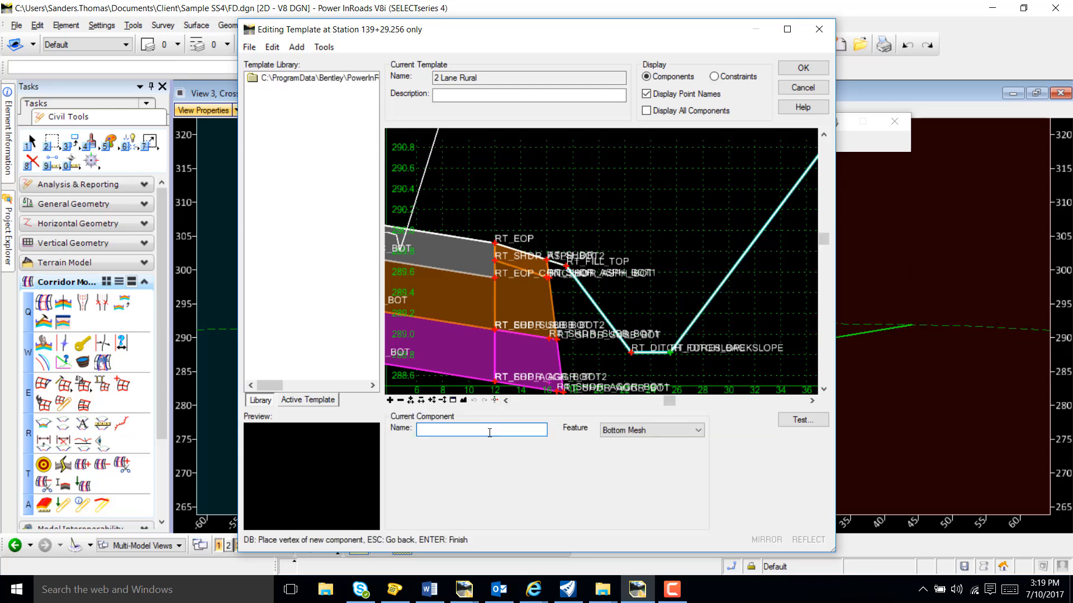
{"action": "type", "text": "RR"}
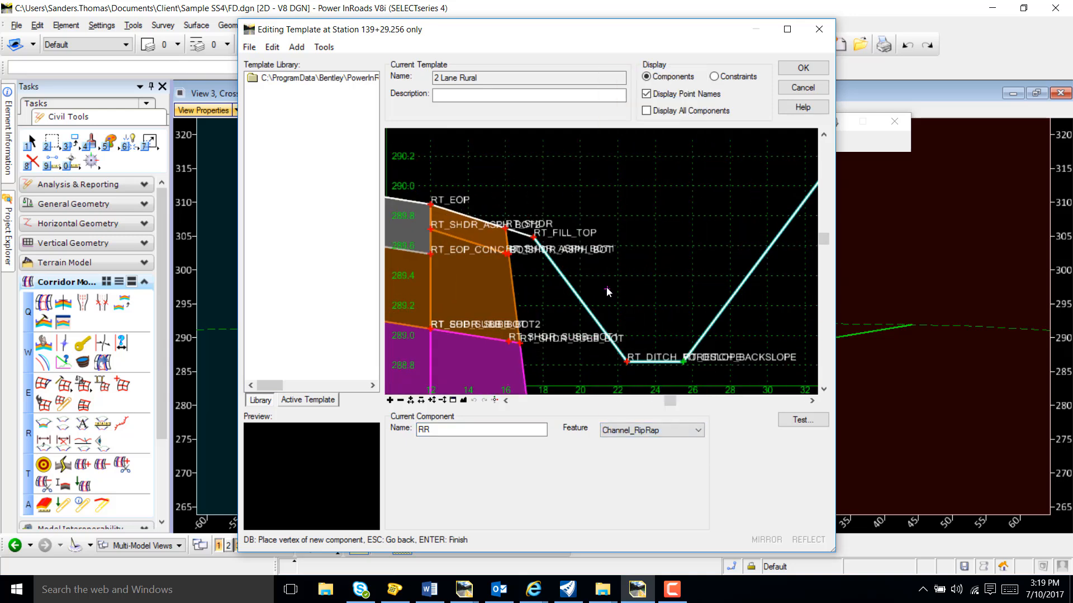
{"action": "left_click", "coordinate": [671, 332]}
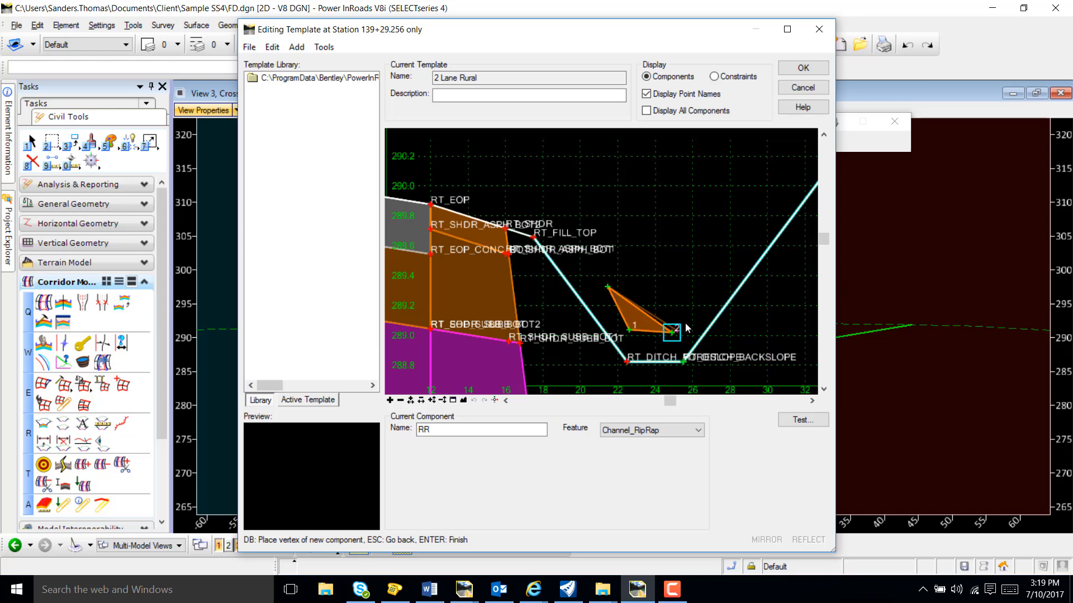
{"action": "left_click", "coordinate": [740, 282]}
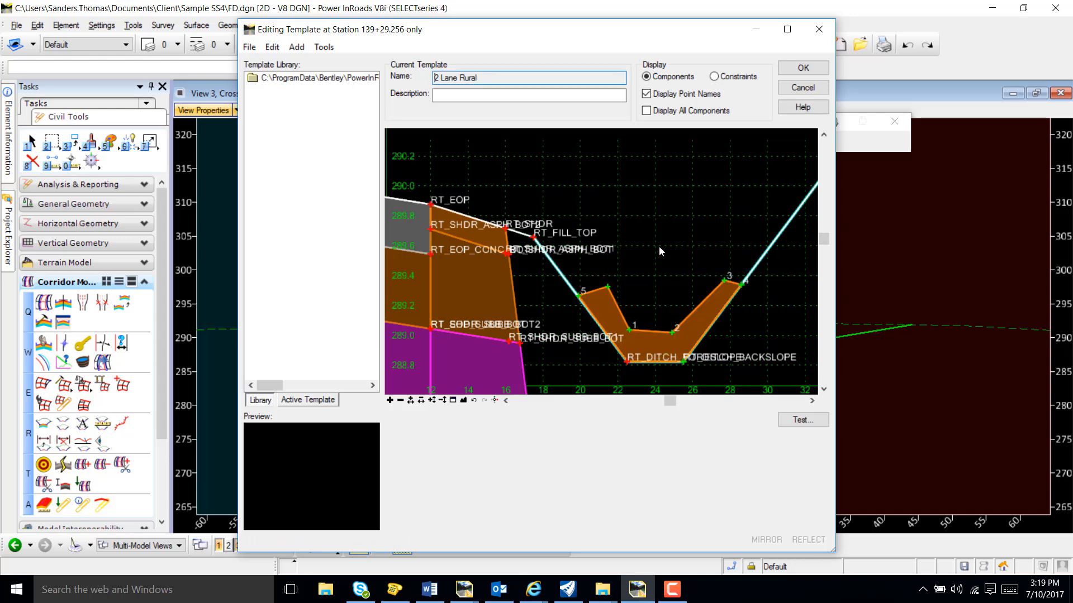
{"action": "left_click", "coordinate": [802, 68]}
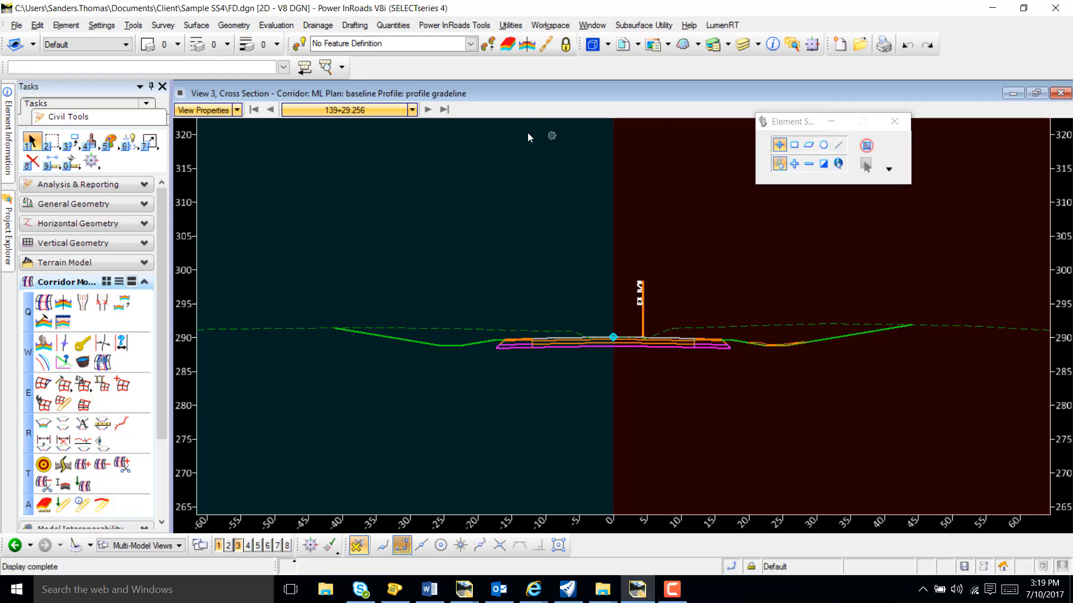
Step: Step to station 139+41.756 and open its template for station-only editing
{"action": "left_click", "coordinate": [427, 109]}
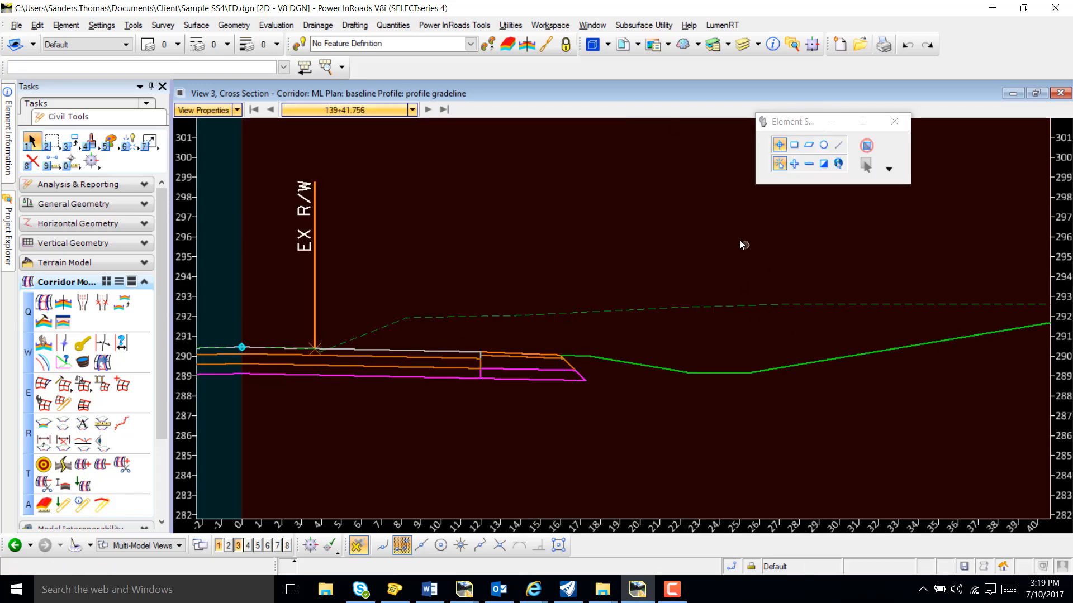
{"action": "right_click", "coordinate": [741, 245]}
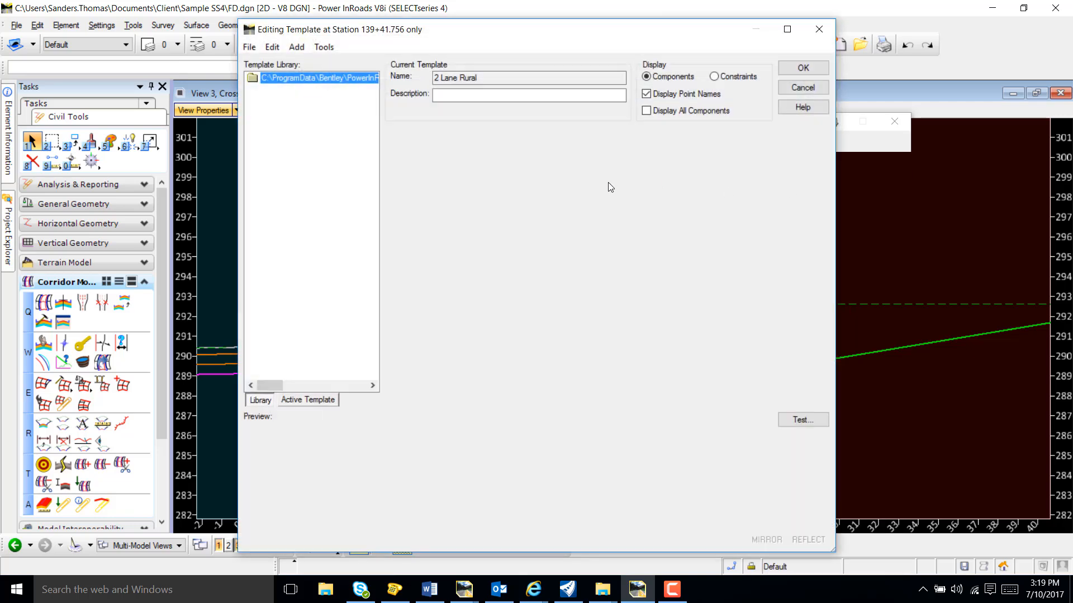
{"action": "left_click", "coordinate": [317, 77]}
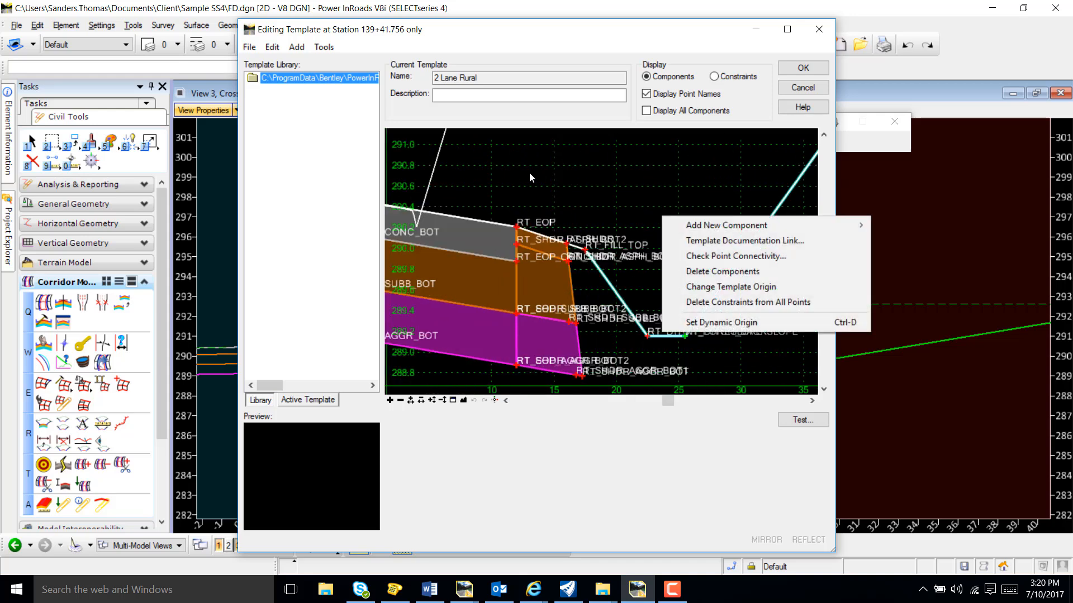
{"action": "mouse_move", "coordinate": [726, 225]}
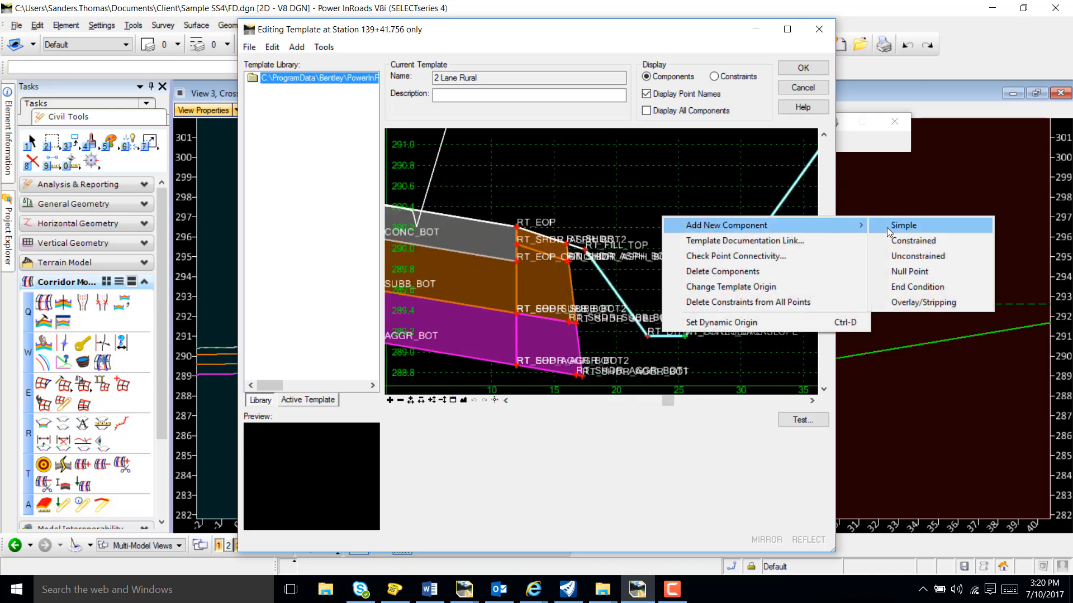
Step: Draw a simple RR rip-rap component along the ditch at 139+41.756
{"action": "left_click", "coordinate": [904, 226]}
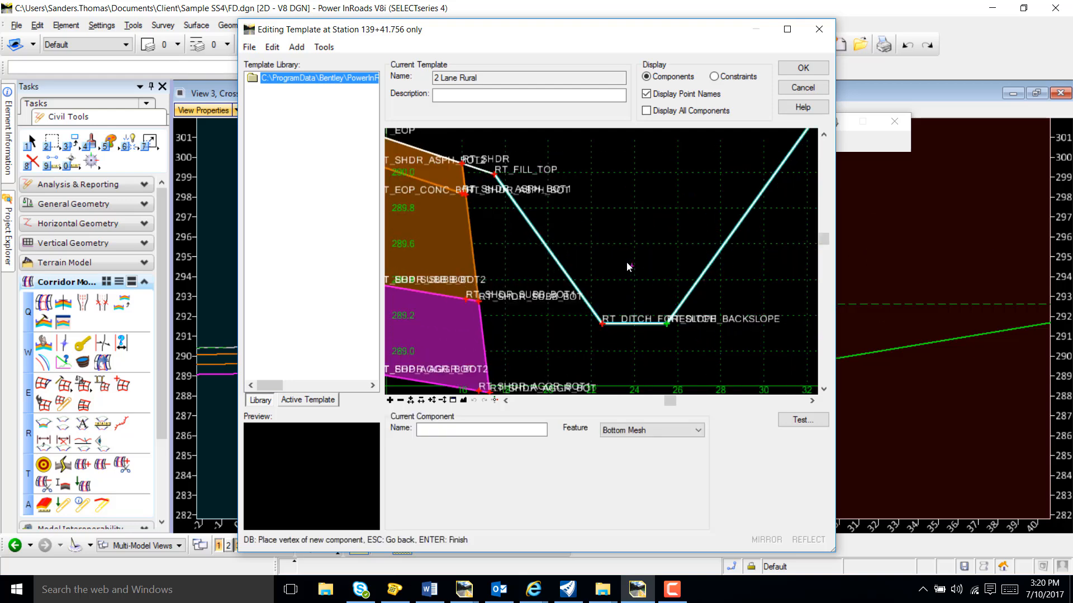
{"action": "left_click", "coordinate": [481, 429]}
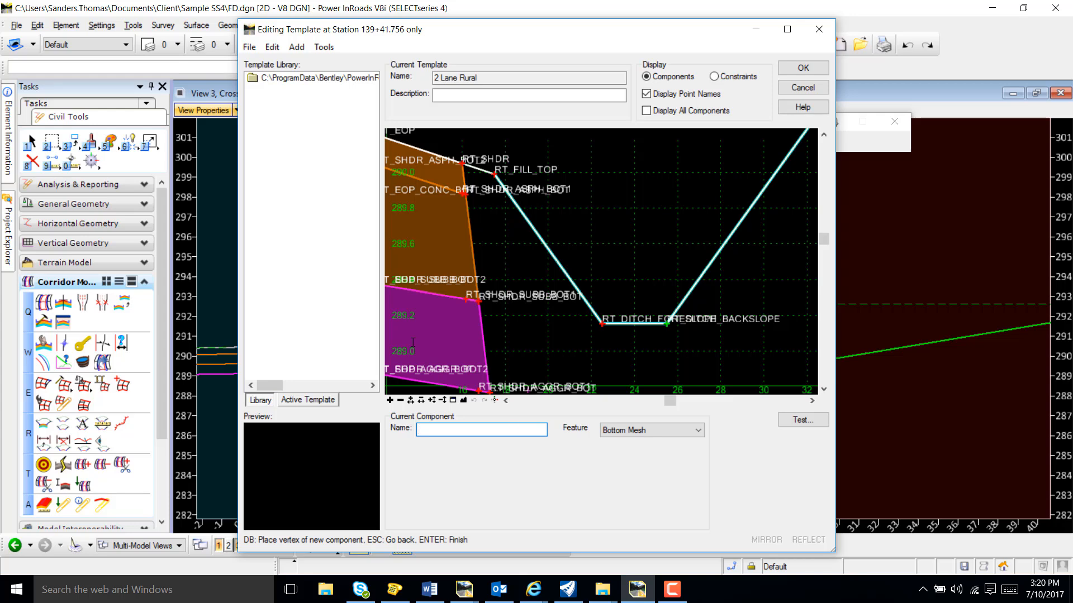
{"action": "type", "text": "RR"}
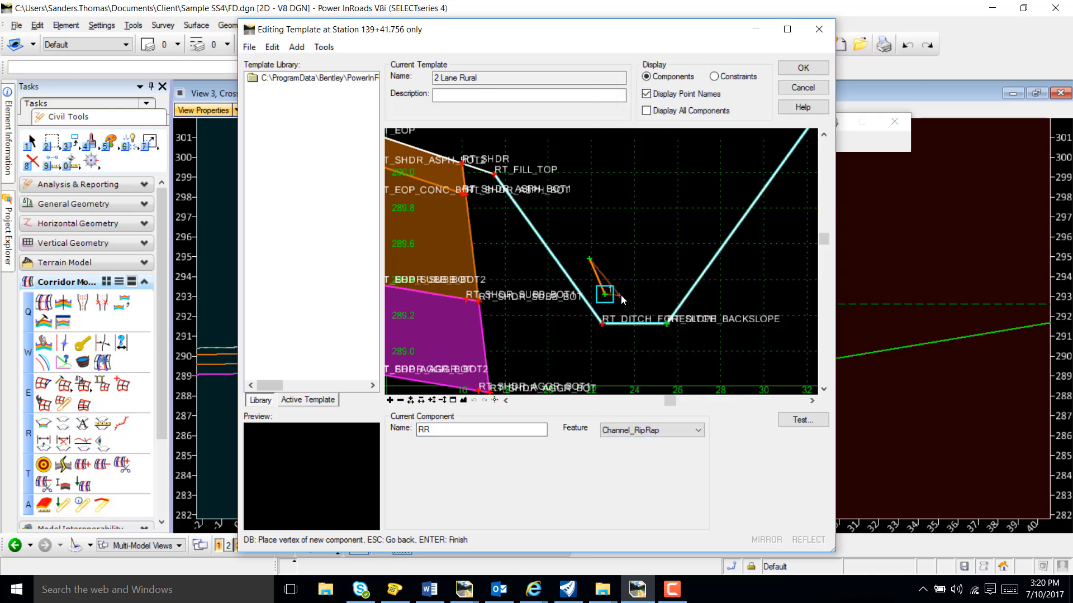
{"action": "left_click", "coordinate": [684, 256]}
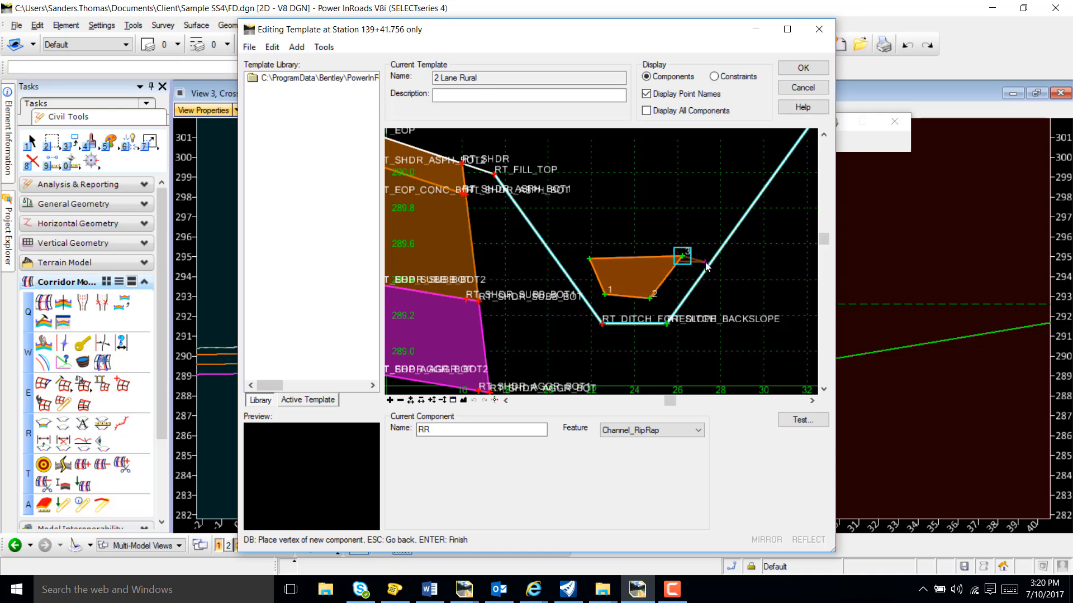
{"action": "left_click", "coordinate": [674, 326]}
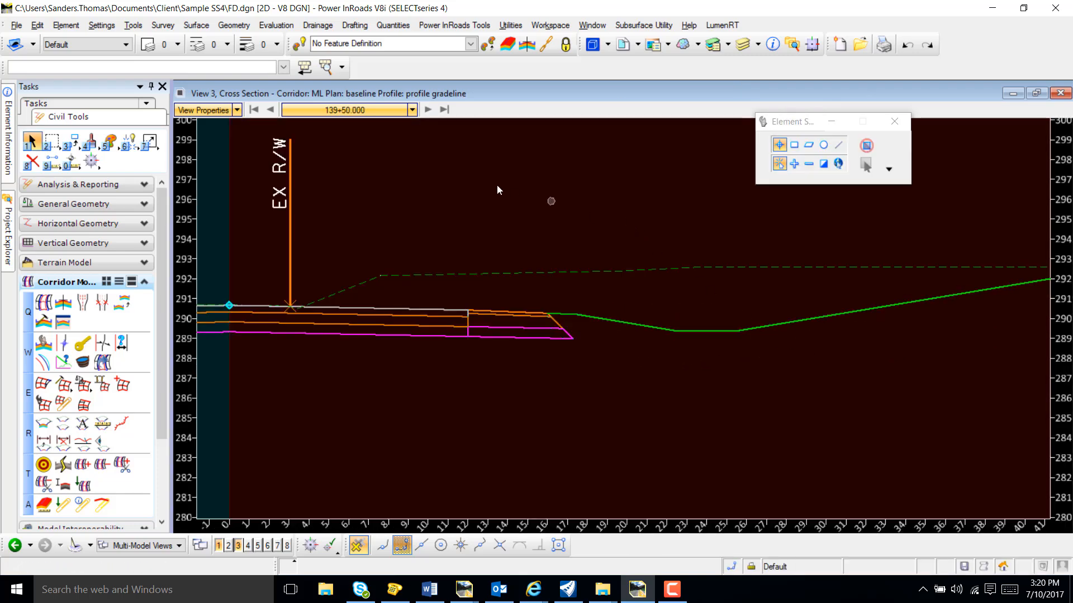
Step: Edit station 139+50.000 only and draw an RR Channel_RipRap component in the ditch
{"action": "right_click", "coordinate": [552, 202]}
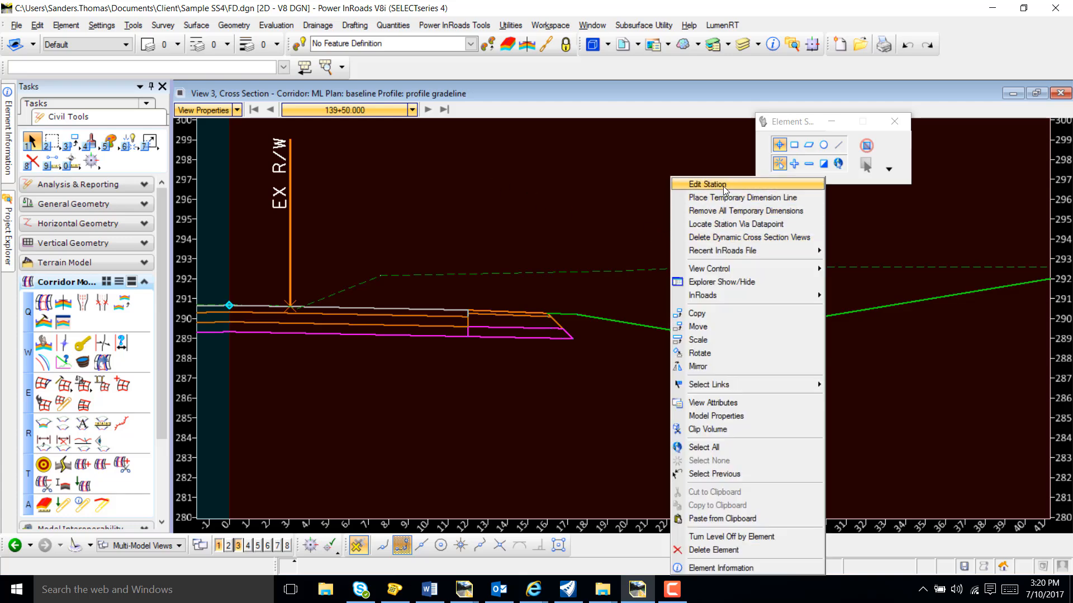
{"action": "left_click", "coordinate": [704, 184]}
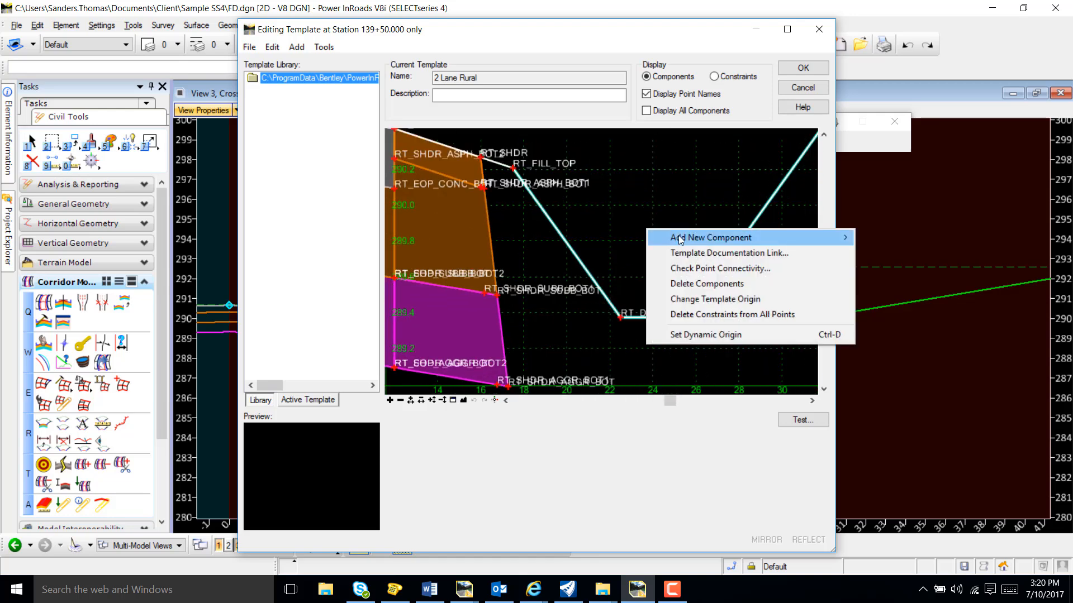
{"action": "left_click", "coordinate": [711, 237]}
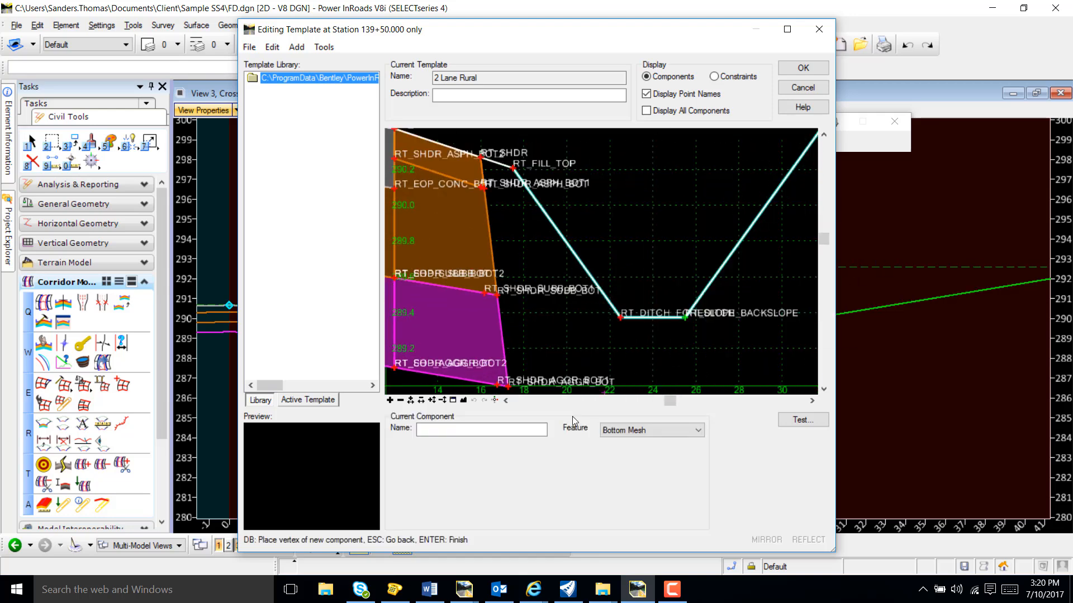
{"action": "type", "text": "RR"}
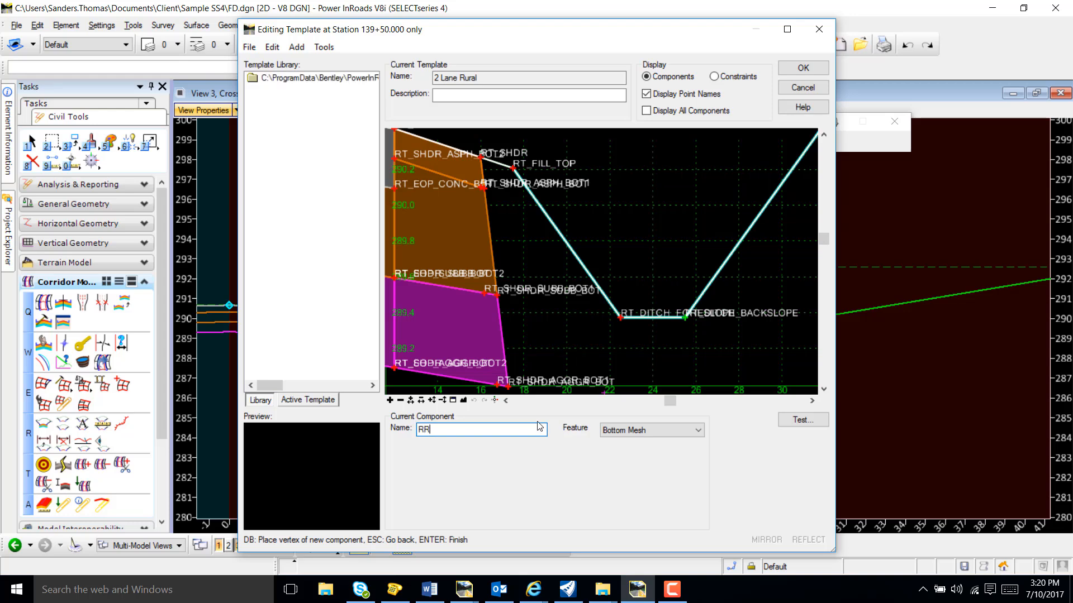
{"action": "left_click", "coordinate": [697, 431]}
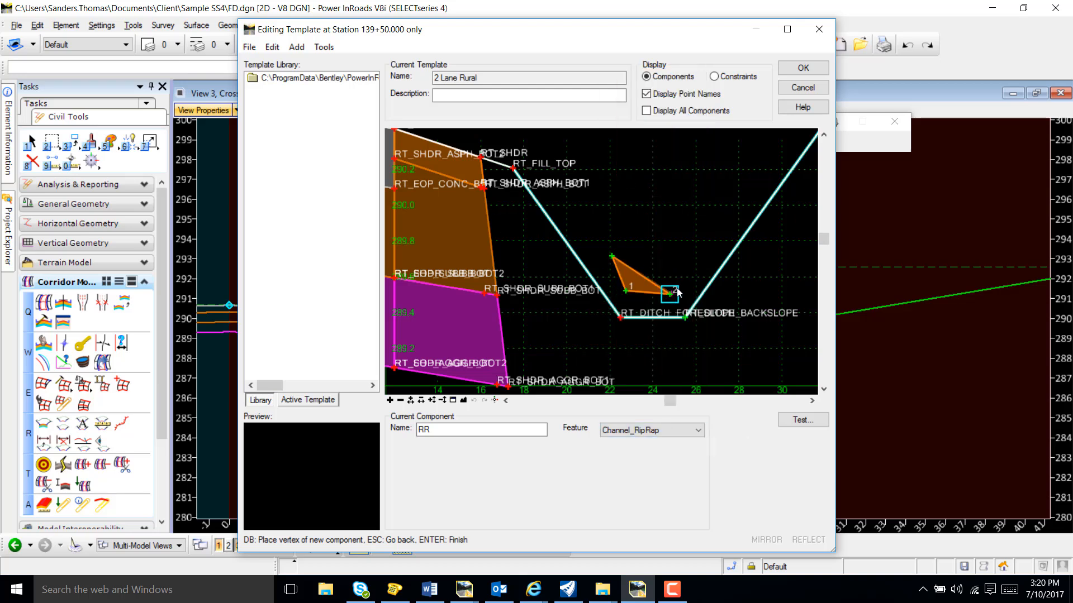
{"action": "left_click", "coordinate": [722, 267]}
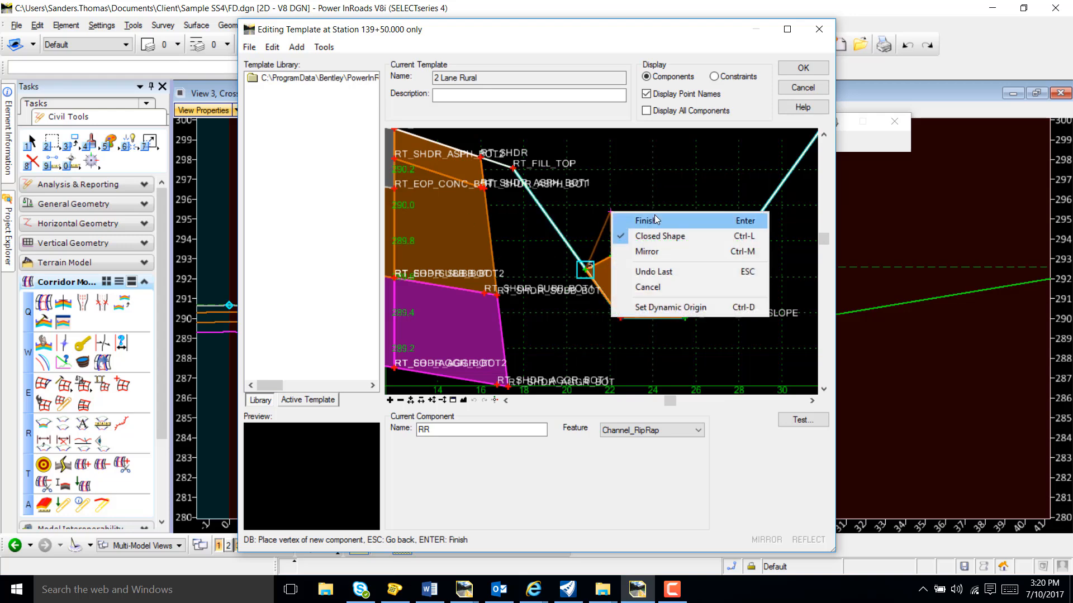
{"action": "left_click", "coordinate": [645, 220]}
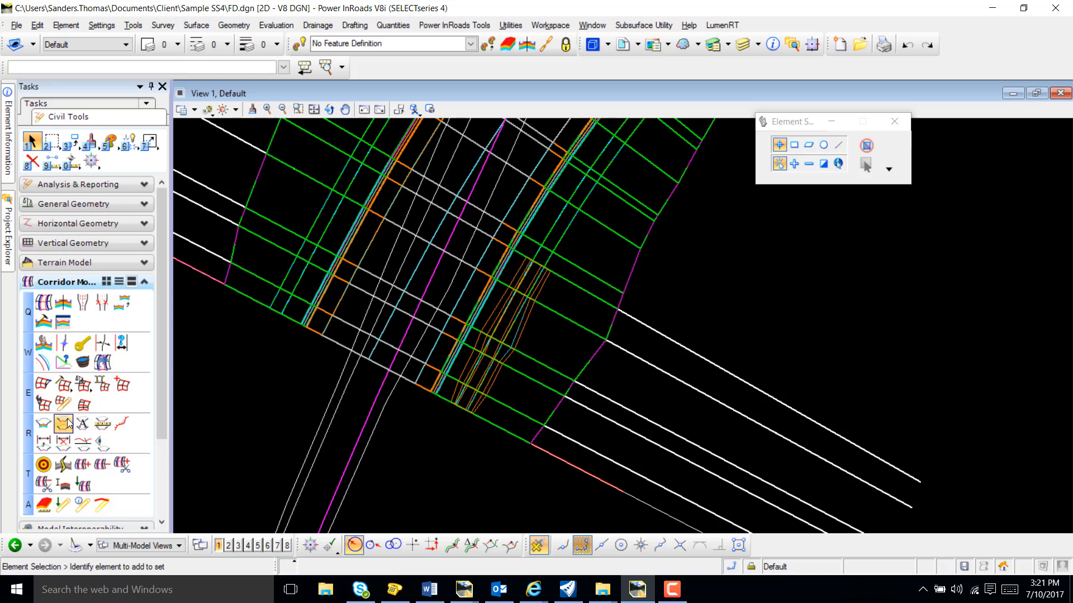
Step: Generate a 'Rip Rap' cross-section model at 25-foot intervals through 140+72.922
{"action": "left_click", "coordinate": [63, 424]}
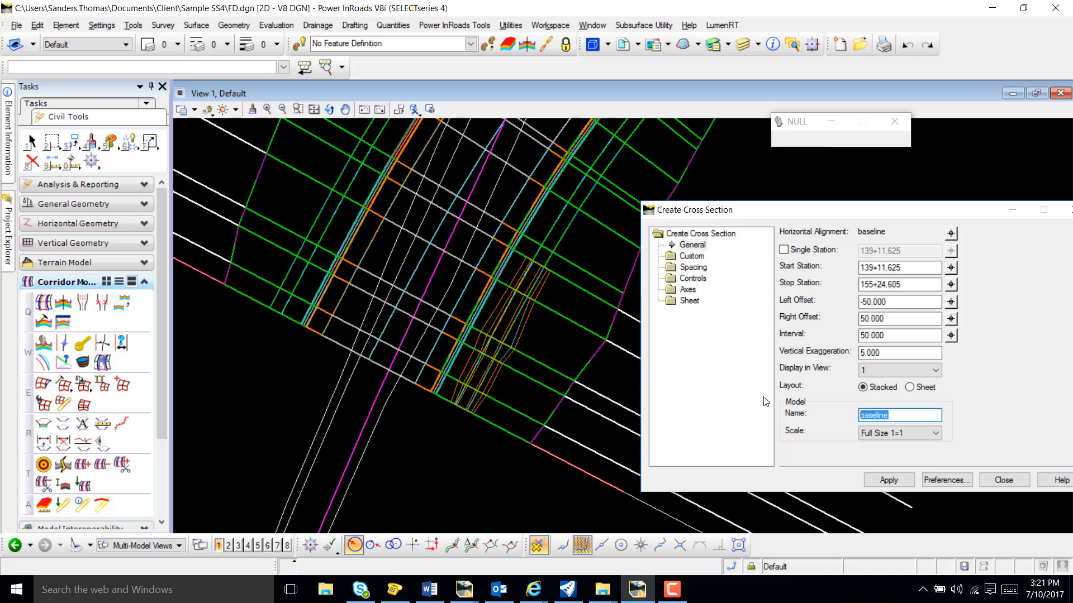
{"action": "type", "text": "Rip Rap"}
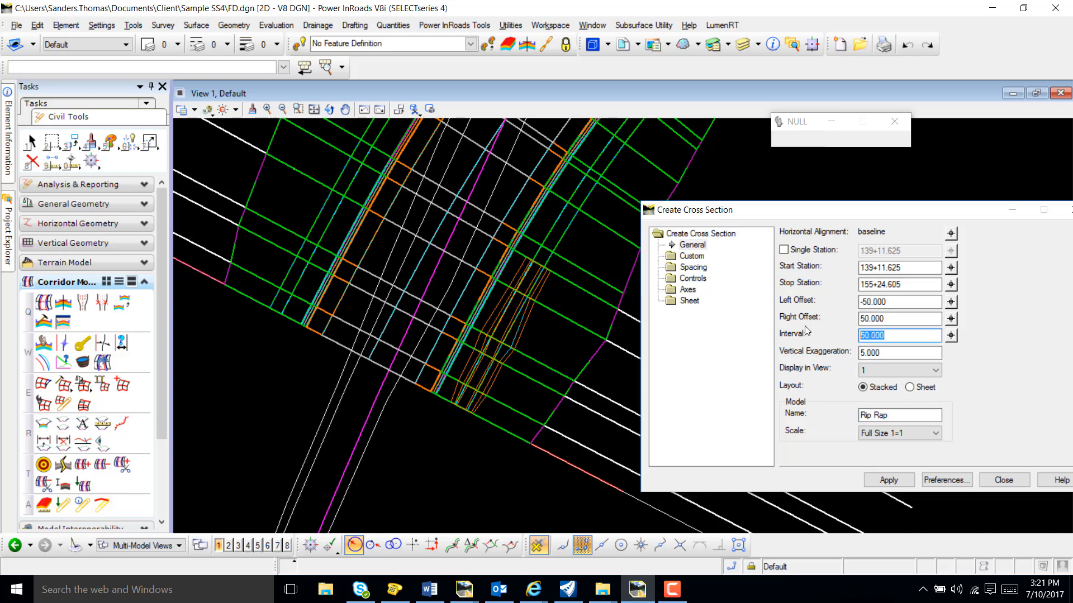
{"action": "type", "text": "25"}
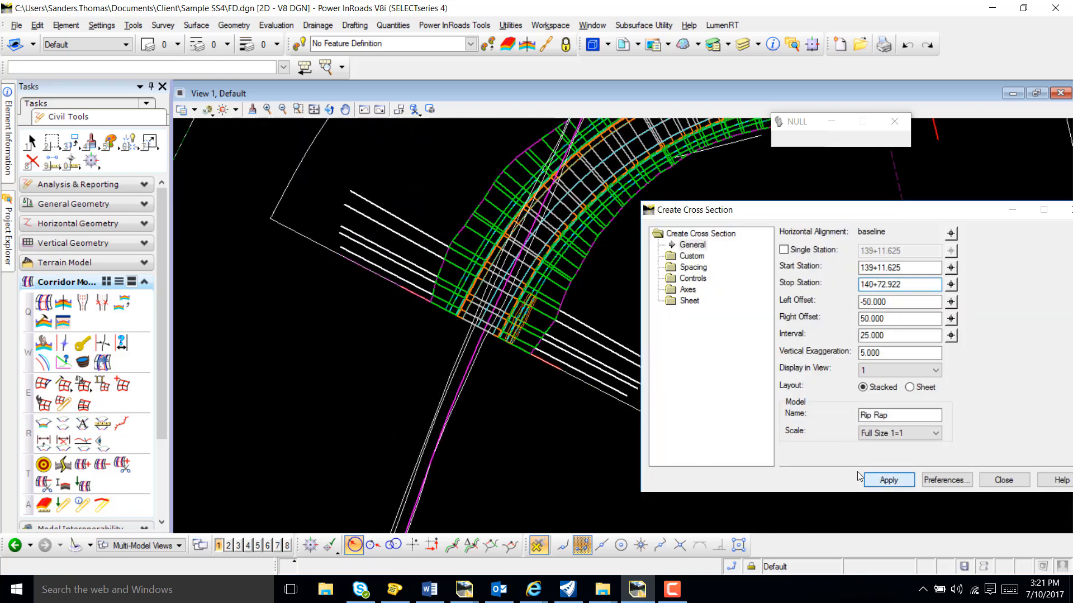
{"action": "left_click", "coordinate": [888, 479]}
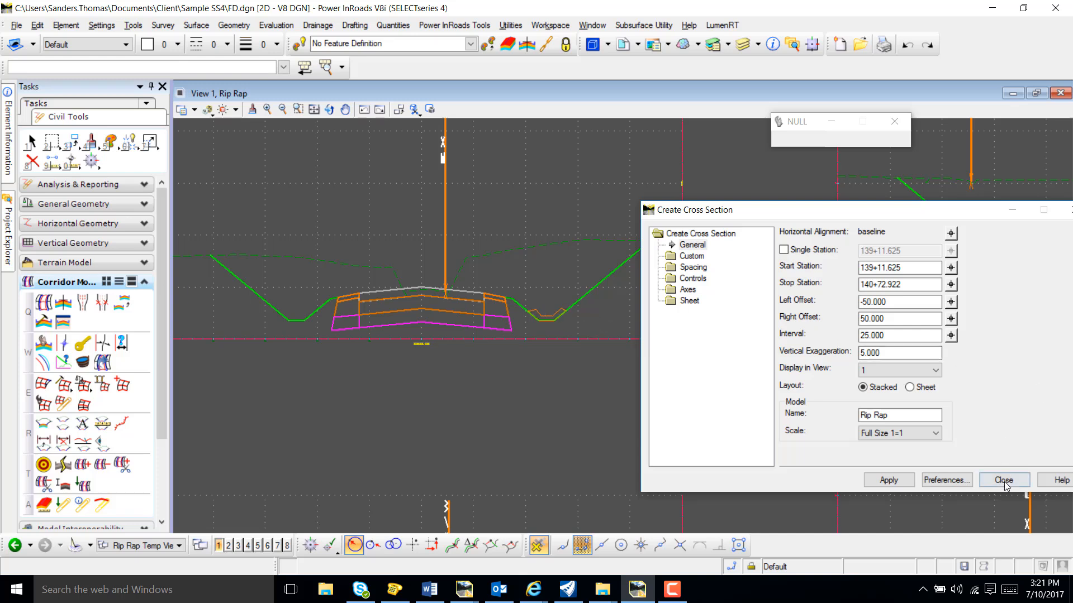
Step: Close cross-section creation and run End-Area Volumes on Rip Rap with an XML report
{"action": "left_click", "coordinate": [1003, 479]}
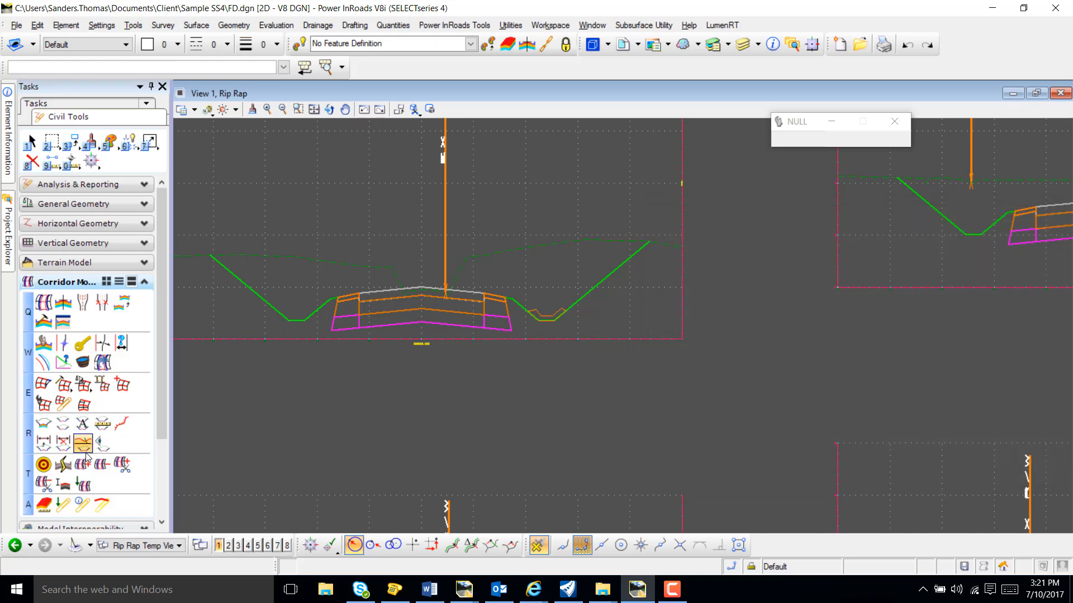
{"action": "mouse_move", "coordinate": [82, 424]}
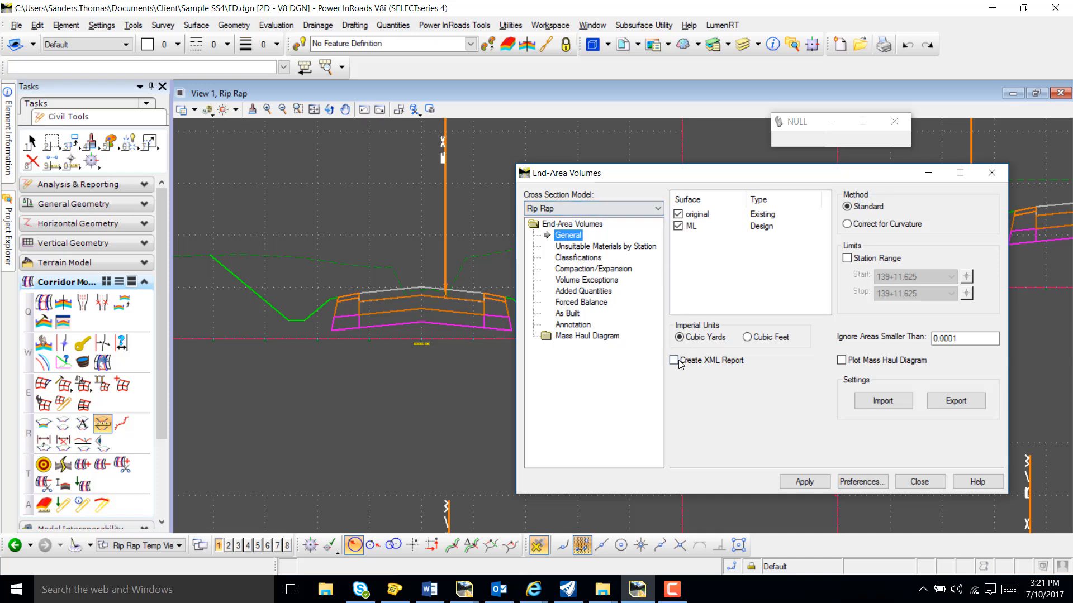
{"action": "left_click", "coordinate": [674, 360]}
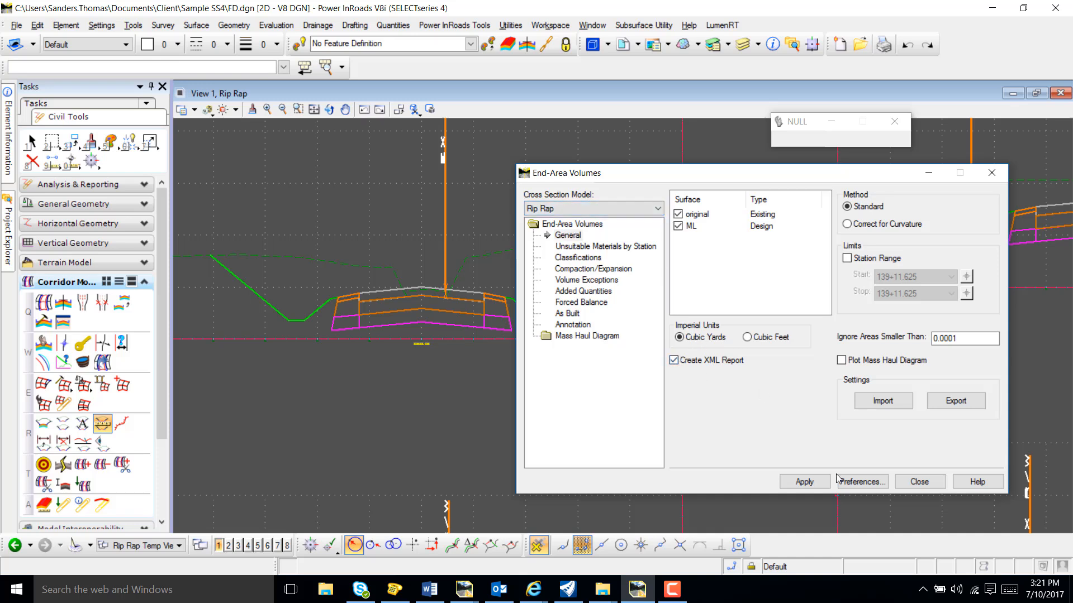
{"action": "left_click", "coordinate": [804, 481]}
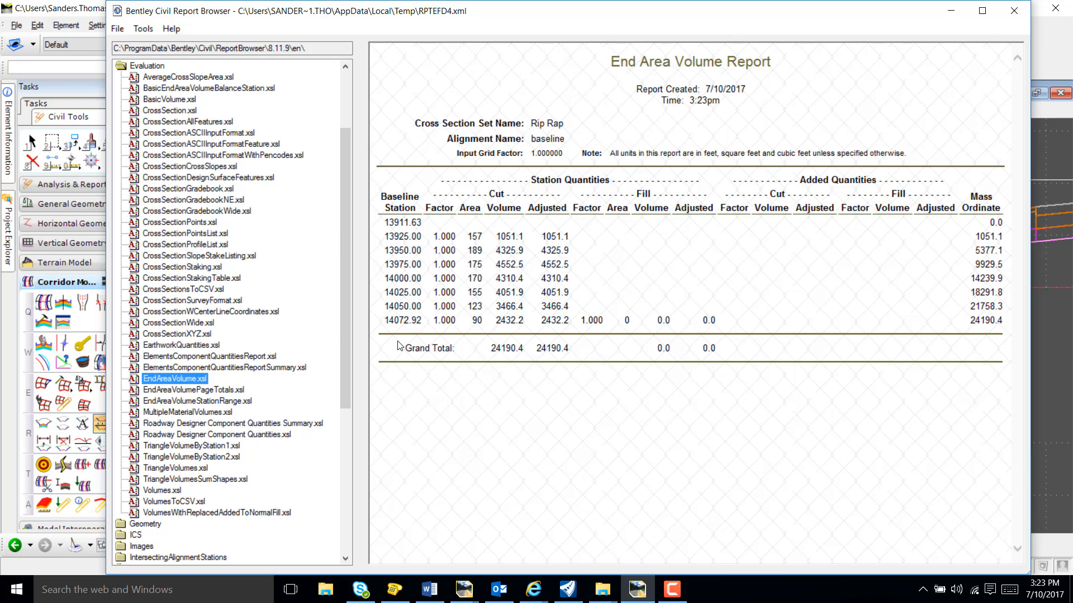
Step: Display the Volumes.xsl report and scroll through Channel_RipRap and pavement volumes per station
{"action": "left_click", "coordinate": [162, 490]}
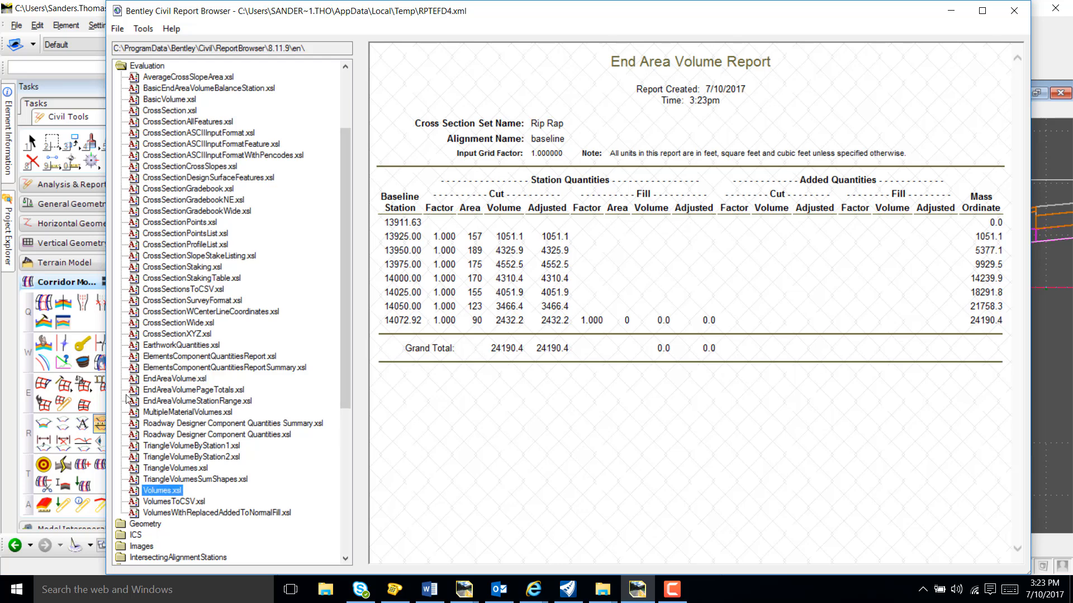
{"action": "double_click", "coordinate": [162, 491]}
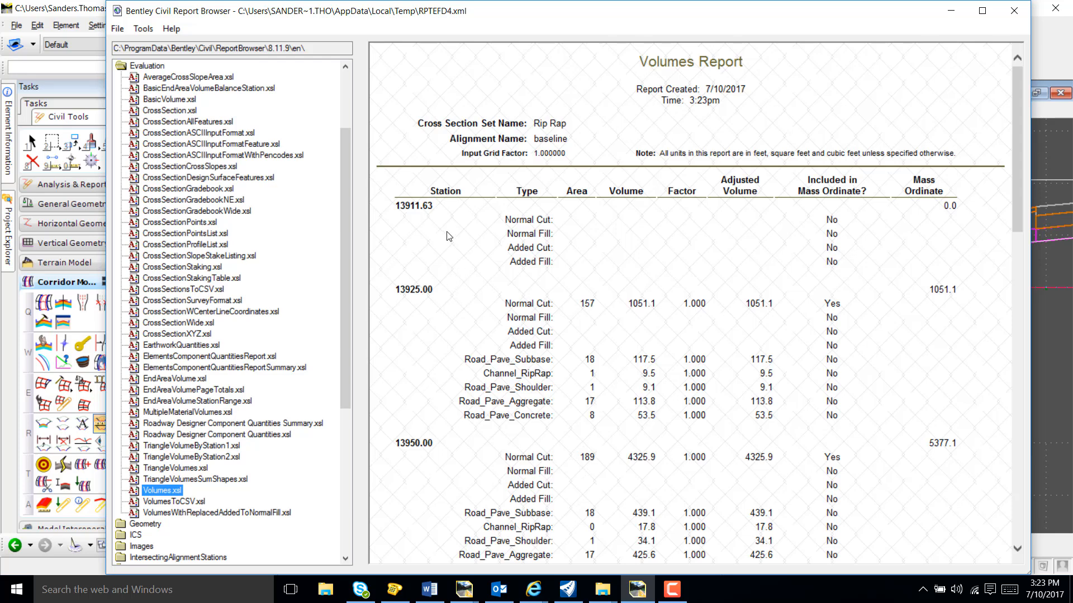
{"action": "scroll", "scroll_direction": "down", "scroll_amount": 3}
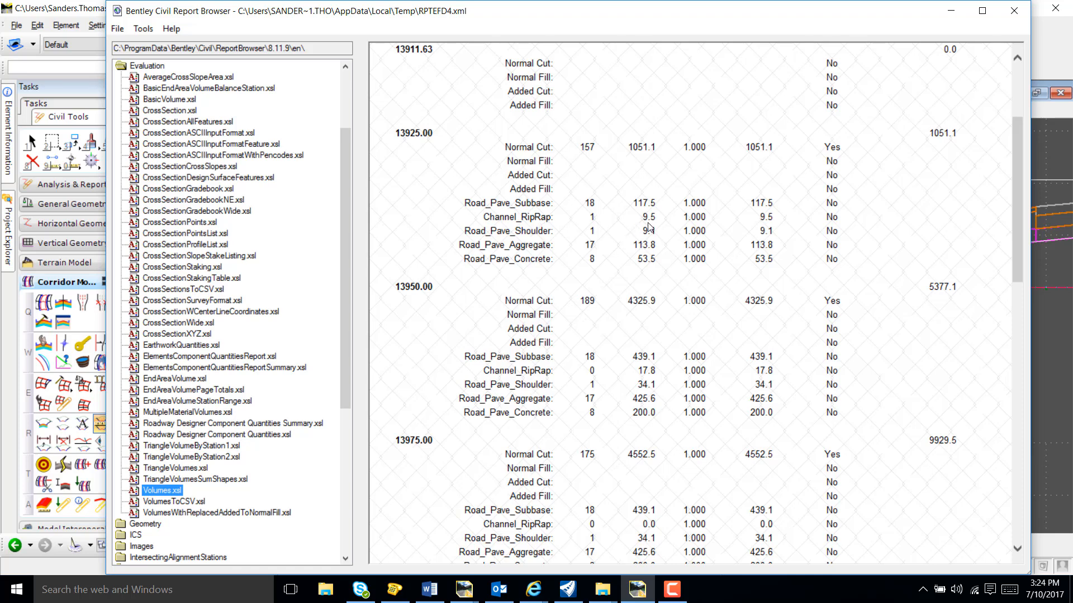
{"action": "scroll", "scroll_direction": "down", "scroll_amount": 3}
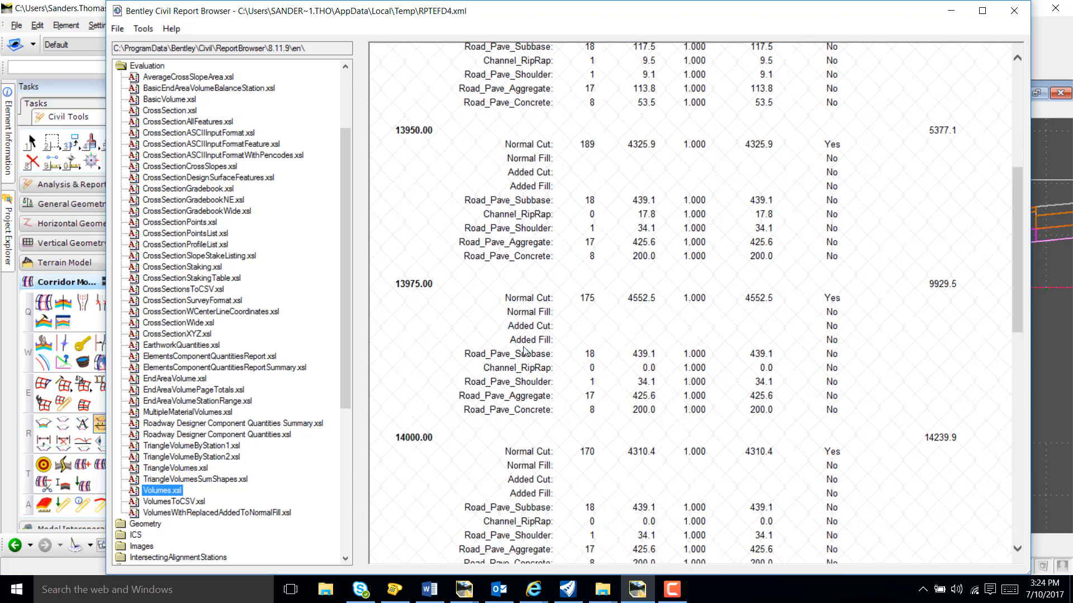
{"action": "scroll", "scroll_direction": "down", "scroll_amount": 3}
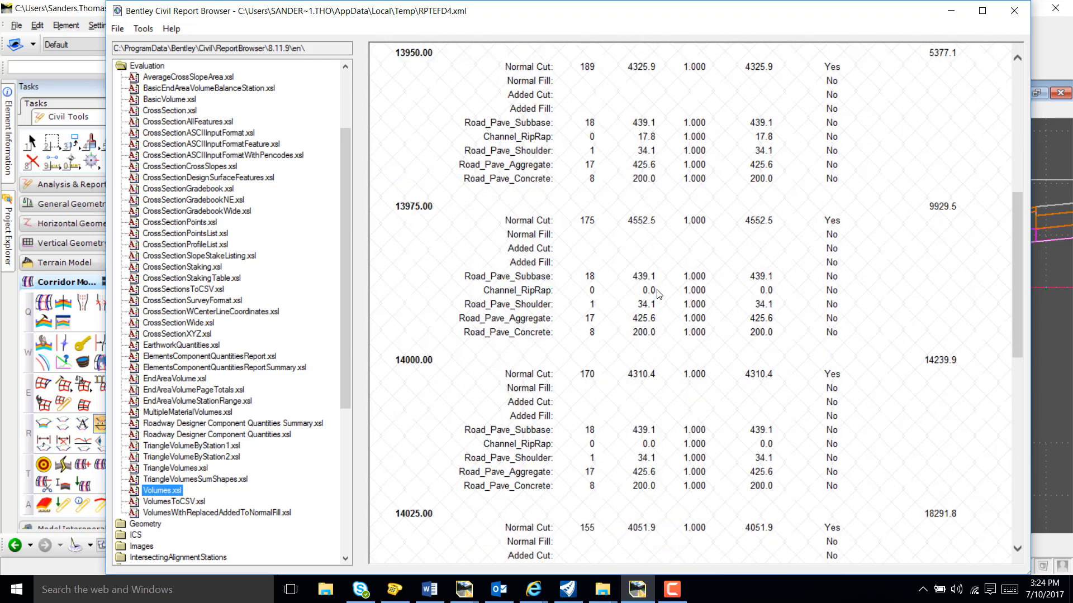